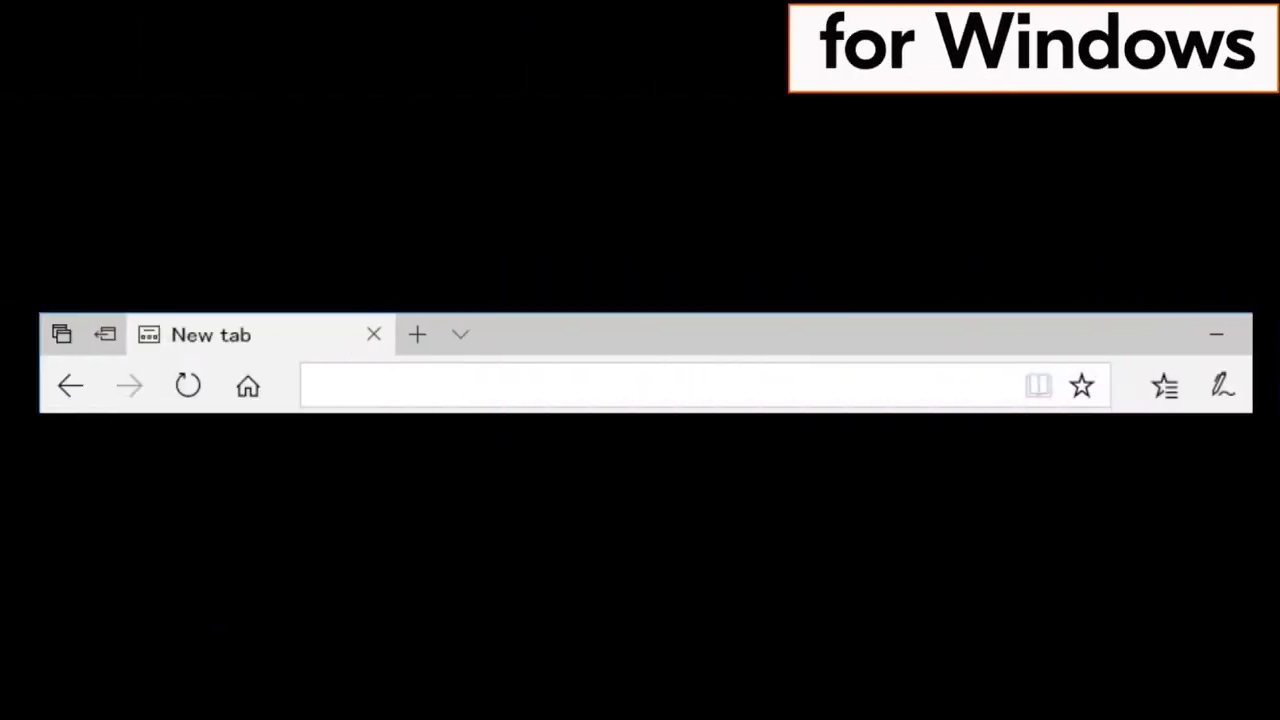
# Step: Navigate to the kyocera.info download site in the Edge address bar
pyautogui.write('https://kyocera.')
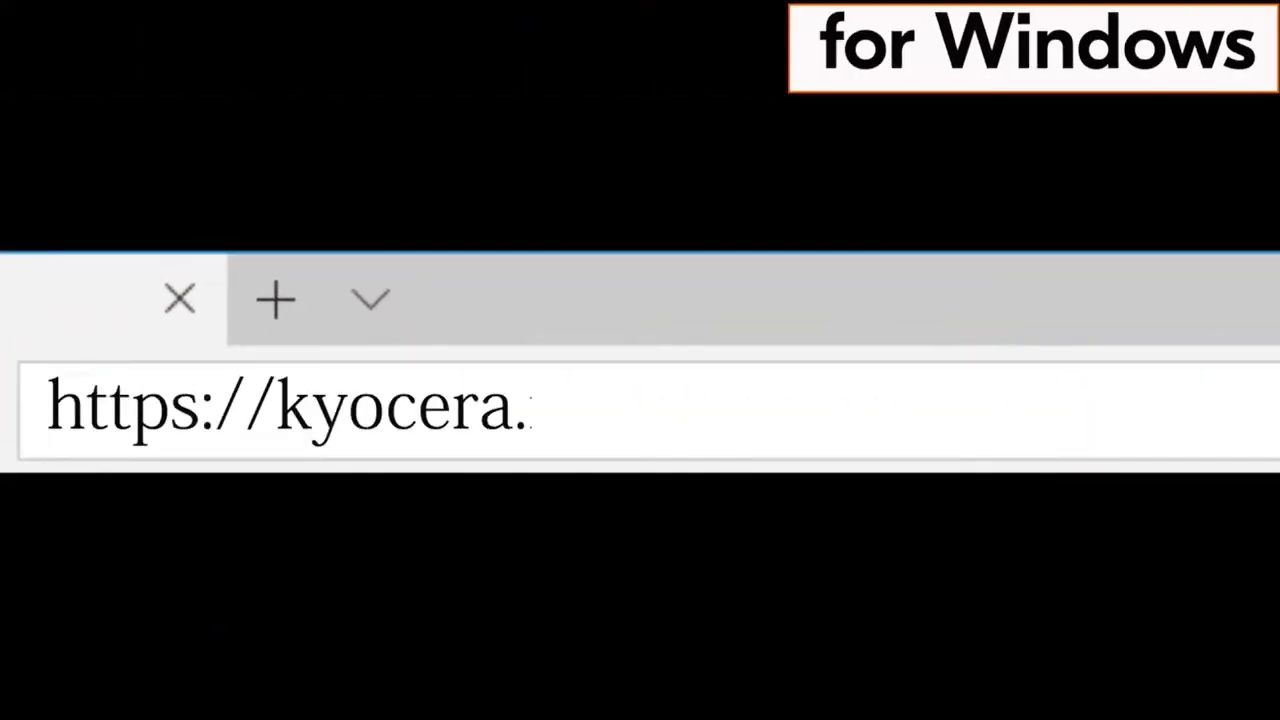
pyautogui.write('info/')
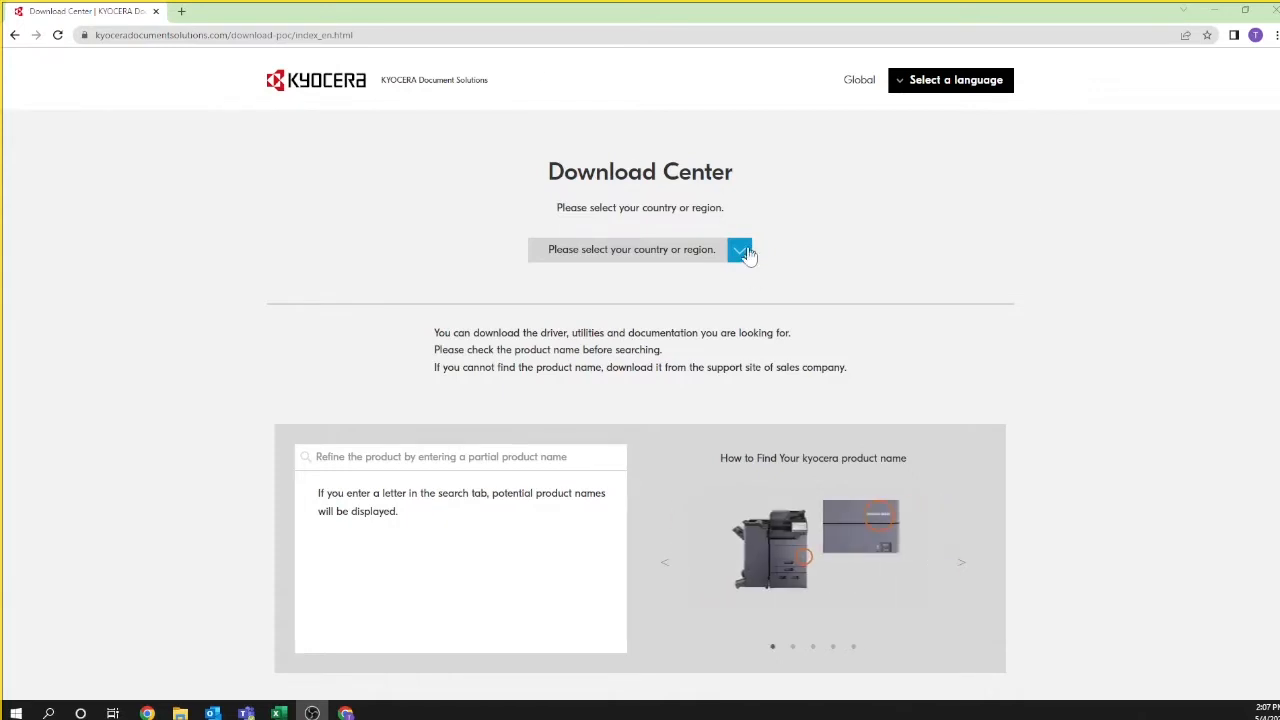
# Step: Choose U.S.A. as region, search 'ma200' and select the MA2000w product
pyautogui.click(740, 248)
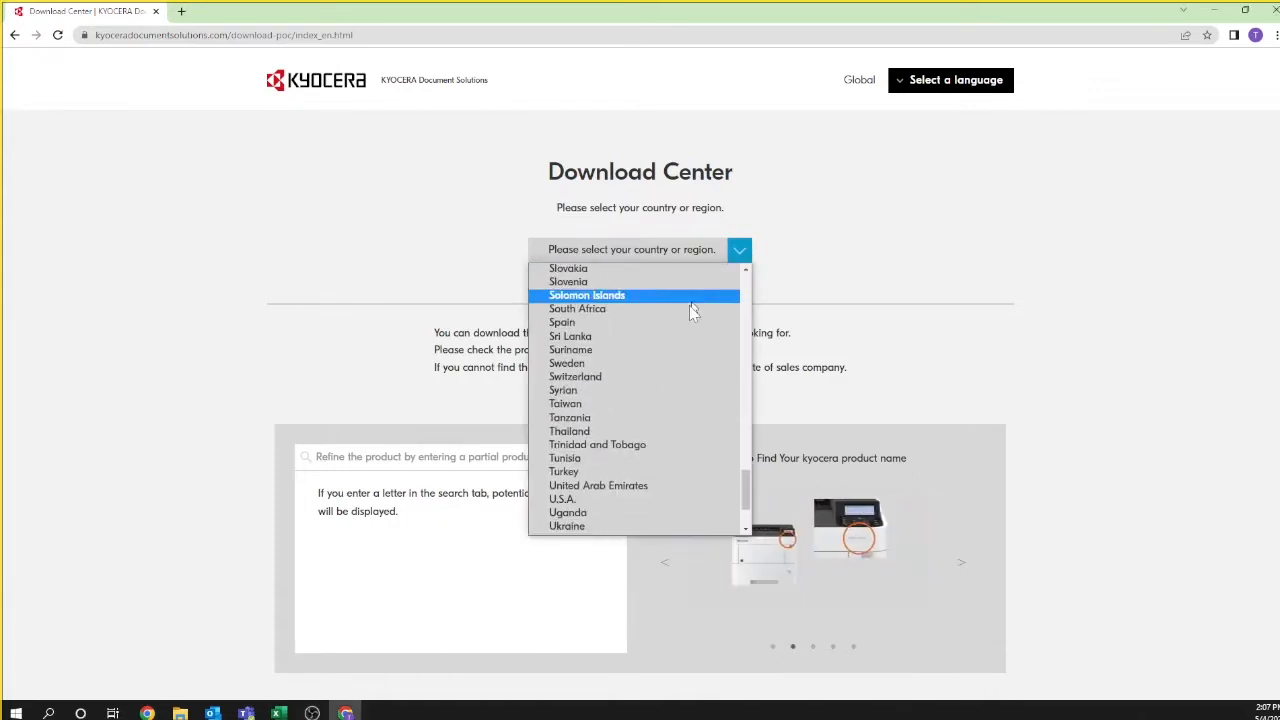
pyautogui.click(562, 500)
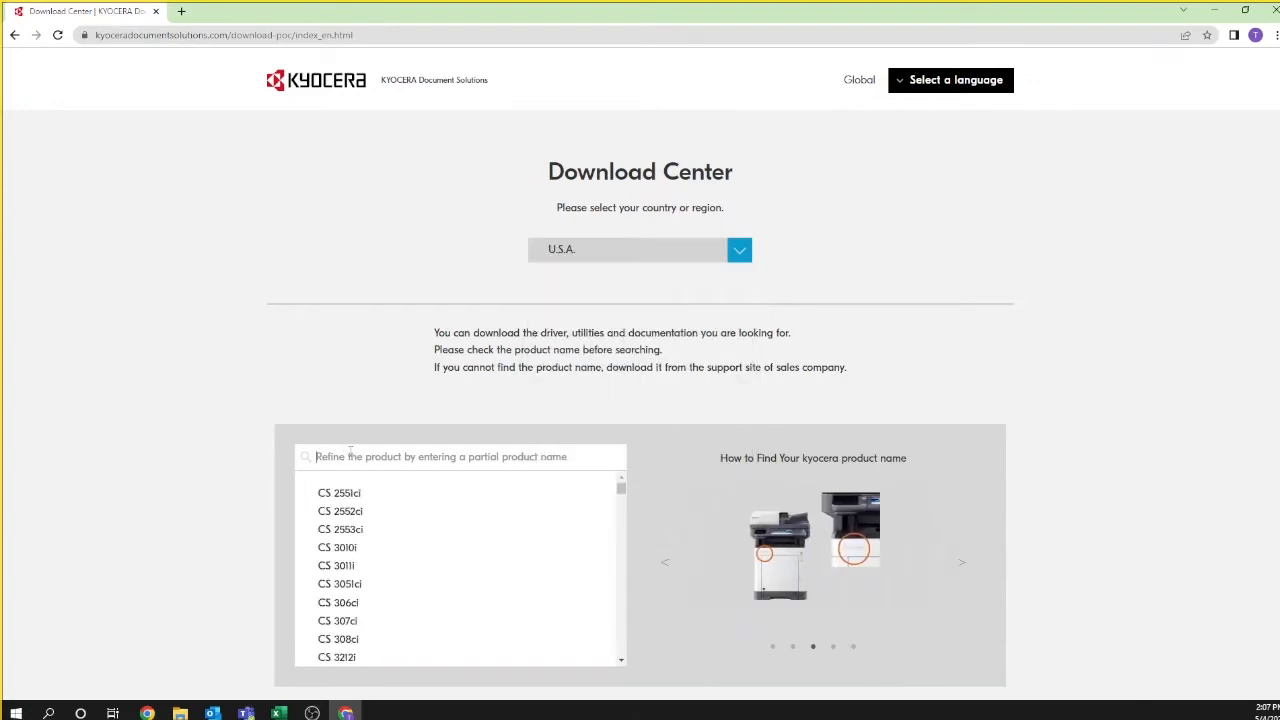
pyautogui.write('ma200')
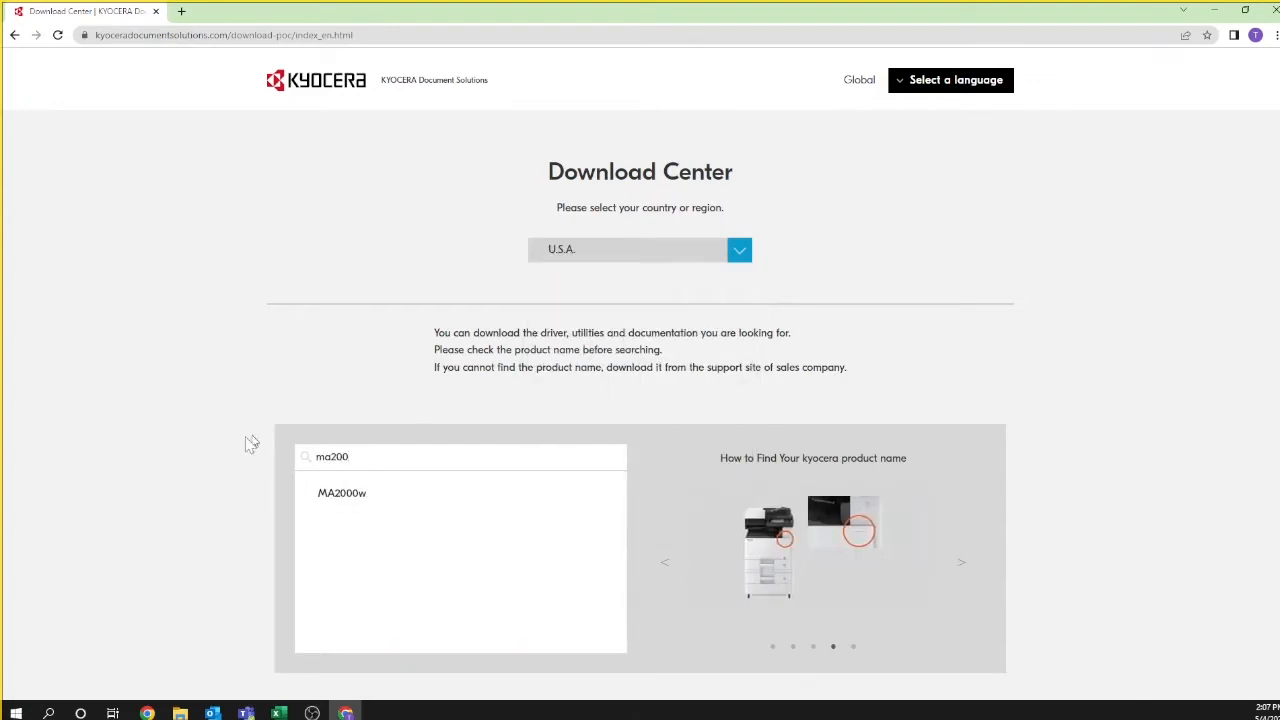
pyautogui.click(342, 492)
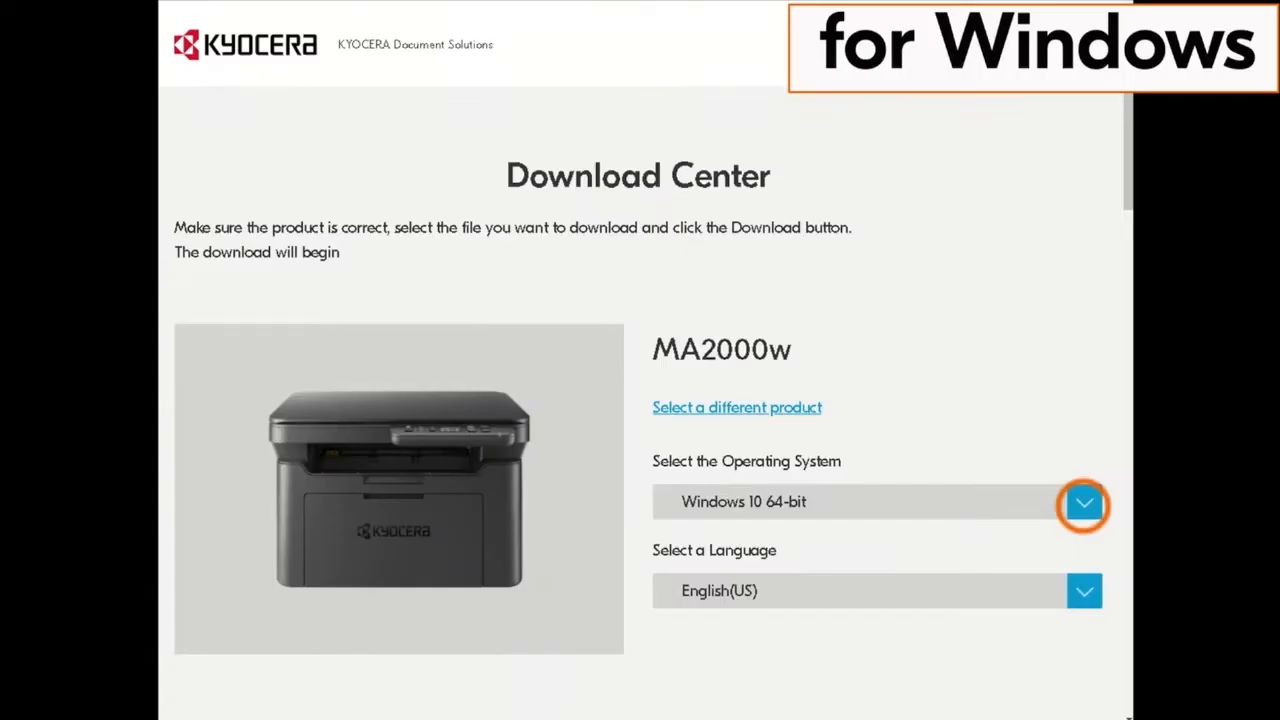
# Step: Confirm Windows 10 64-bit as operating system and English(US) as language
pyautogui.click(1084, 504)
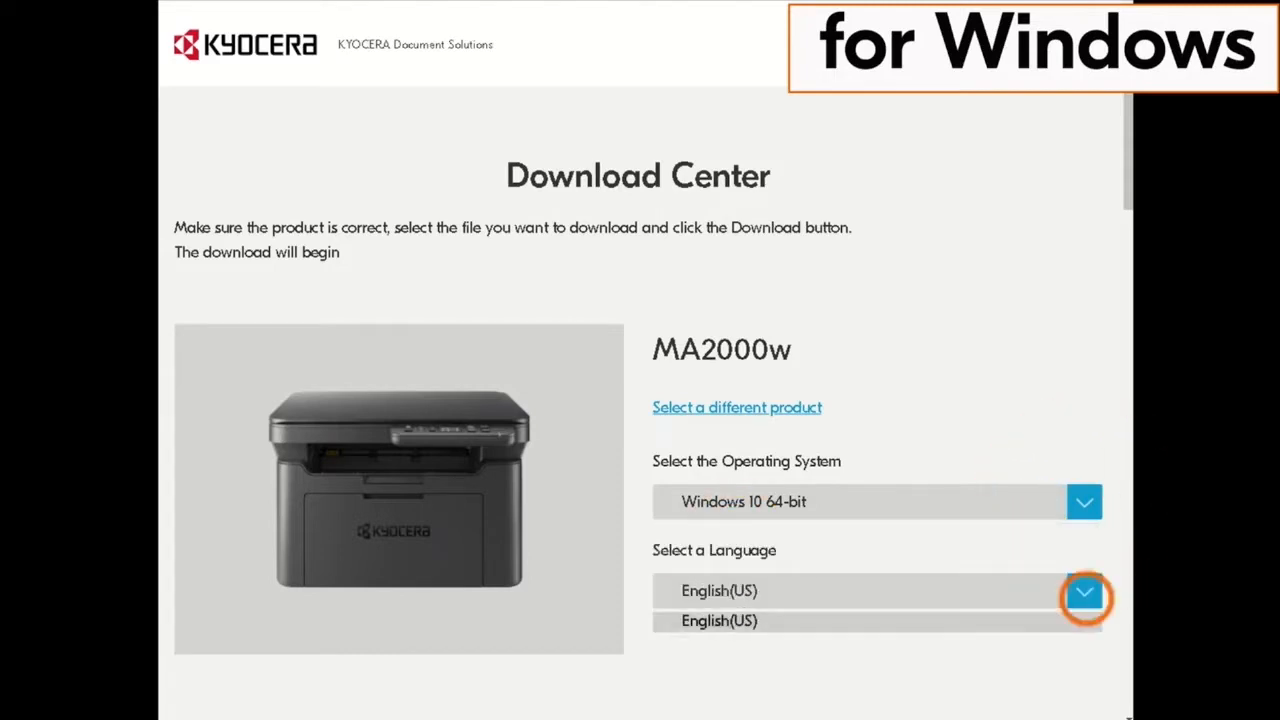
pyautogui.click(1084, 590)
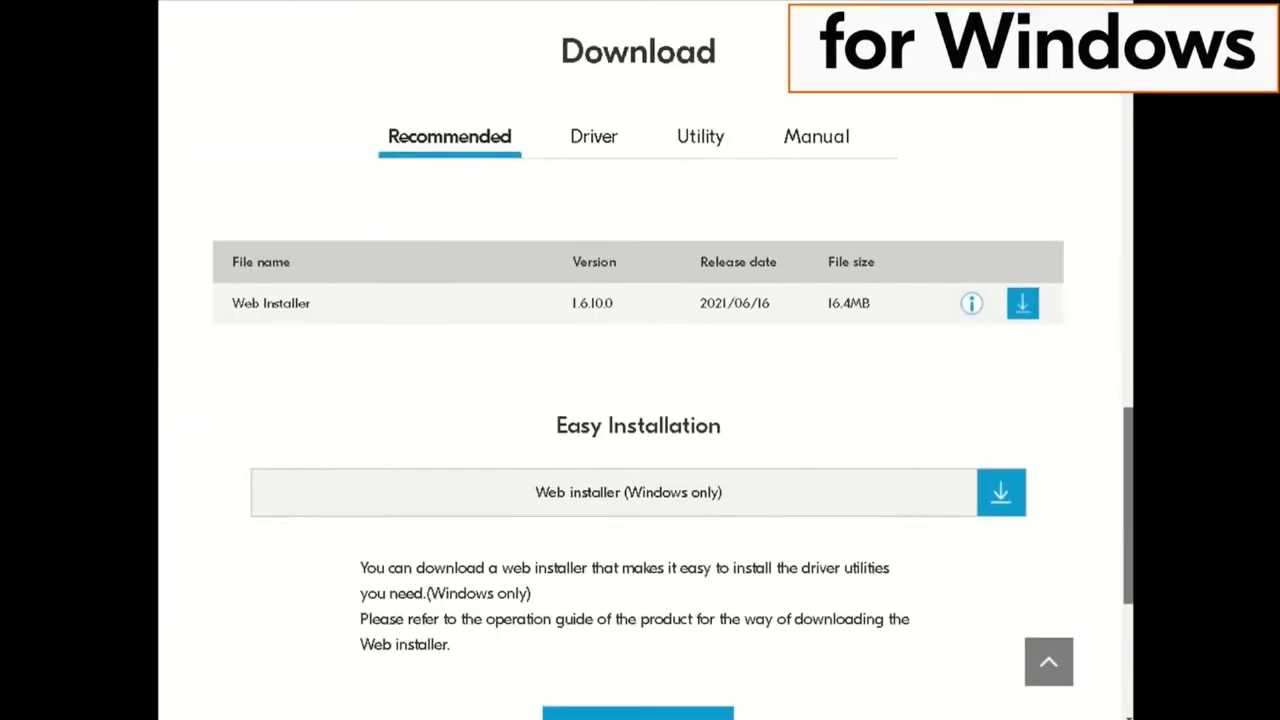
# Step: Download the Web installer (Windows only), agreeing to the license contract
pyautogui.scroll(-3)
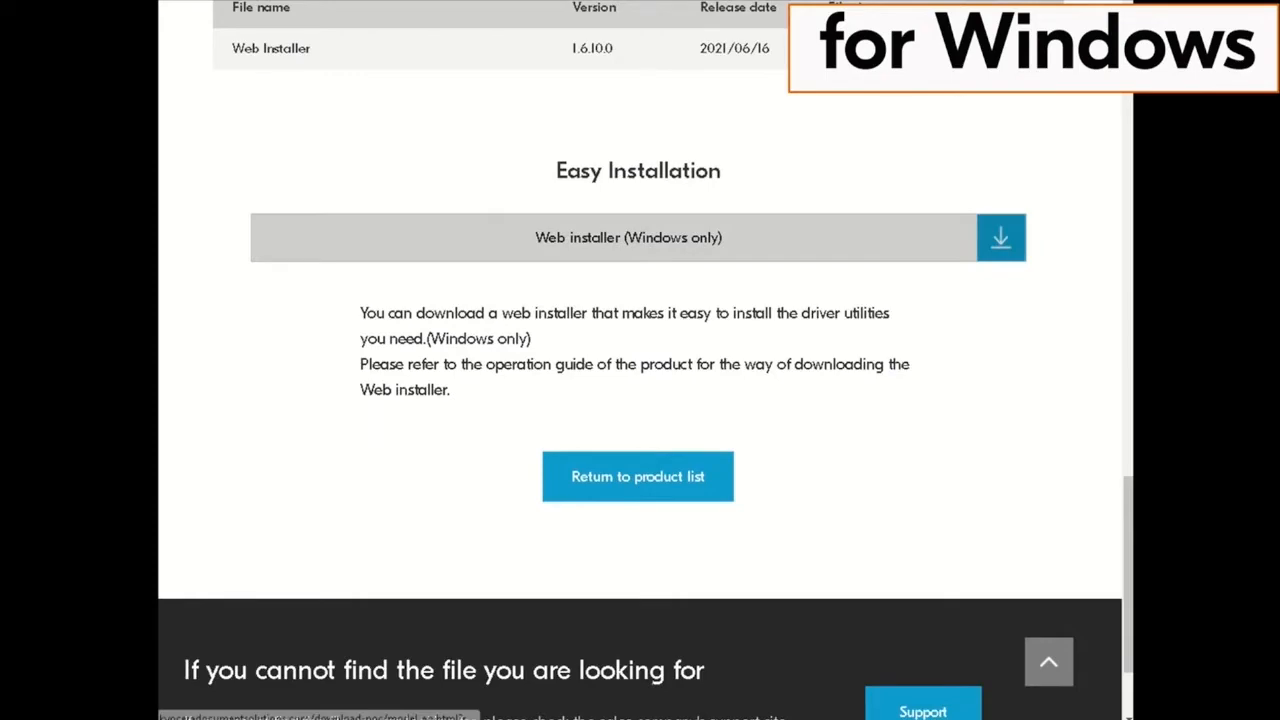
pyautogui.click(1000, 236)
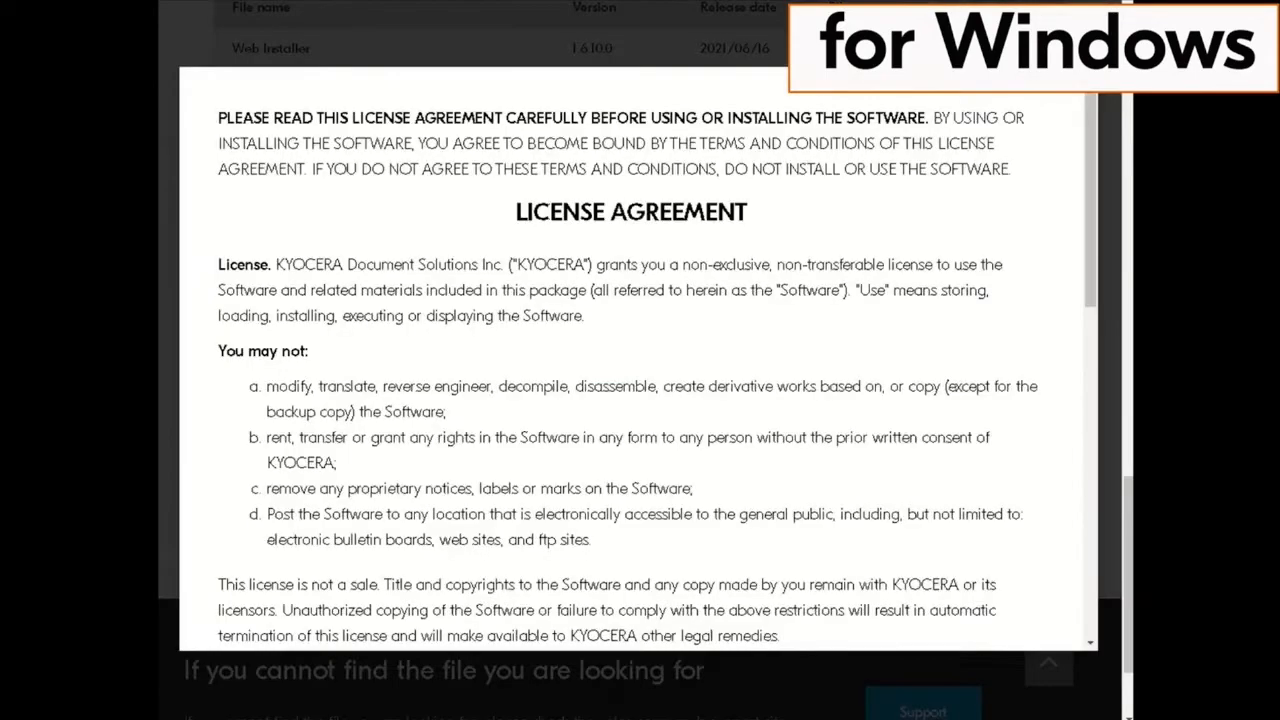
pyautogui.scroll(-3)
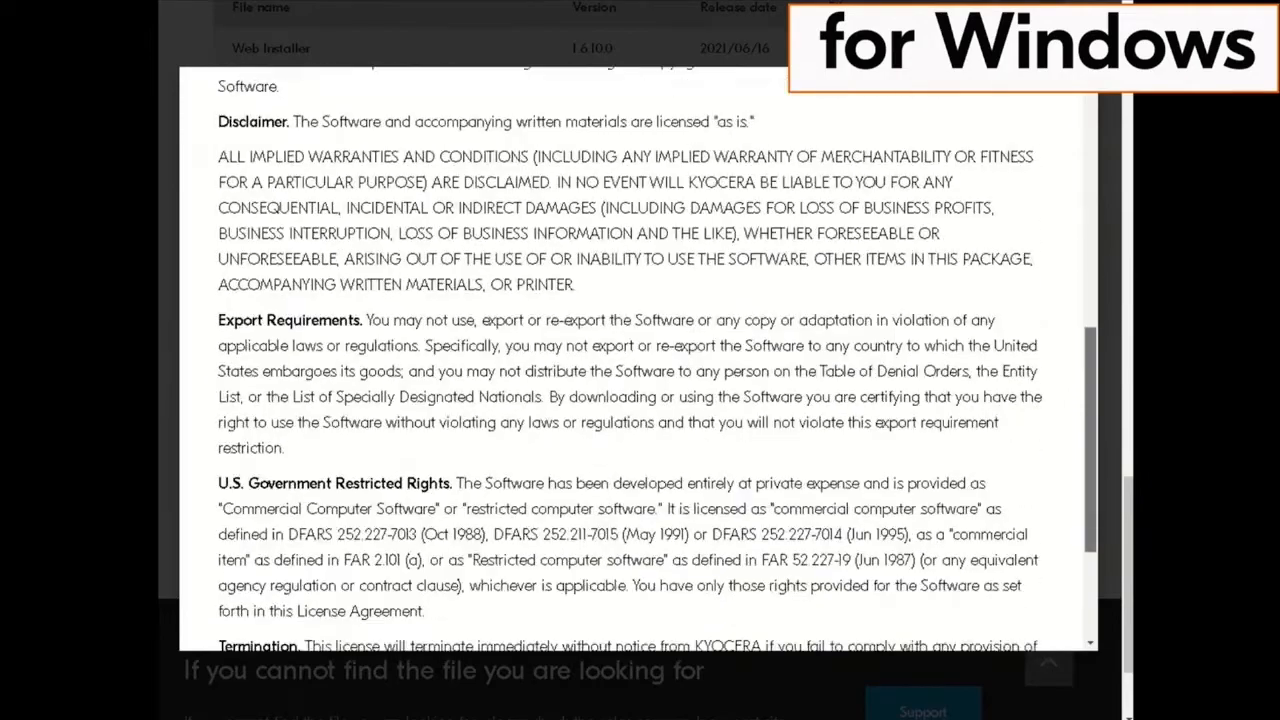
pyautogui.scroll(-3)
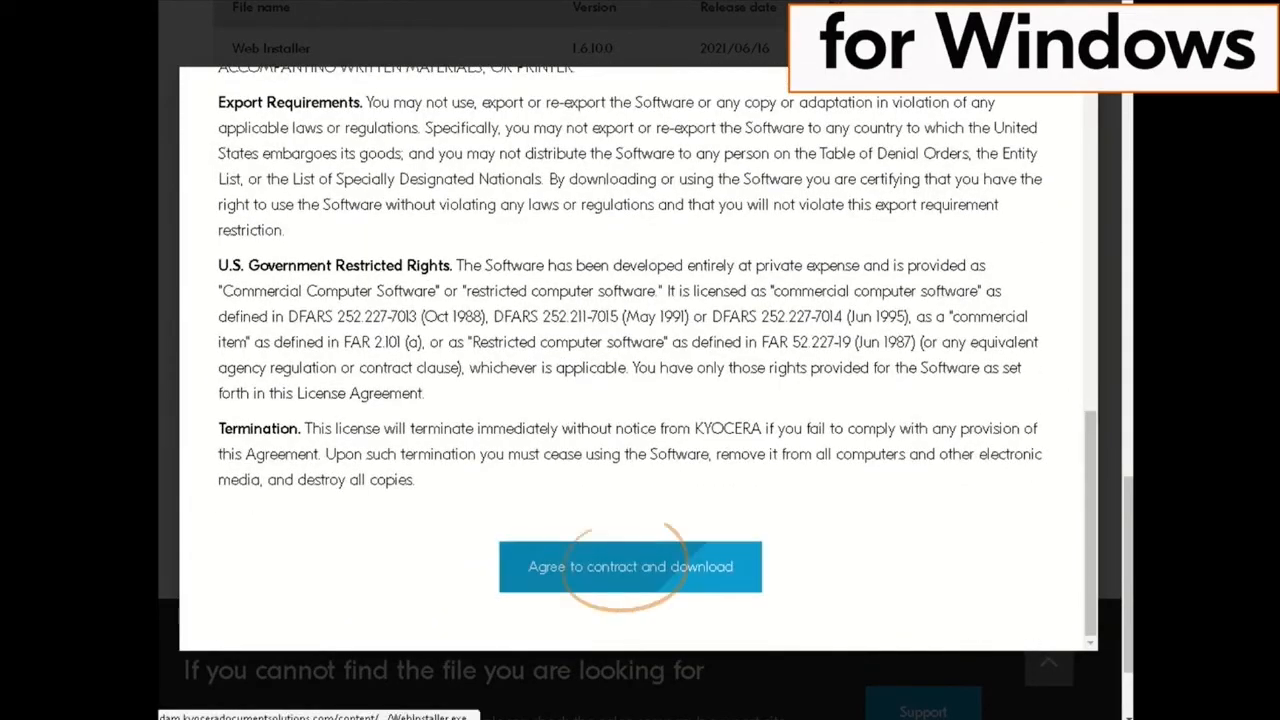
pyautogui.click(630, 566)
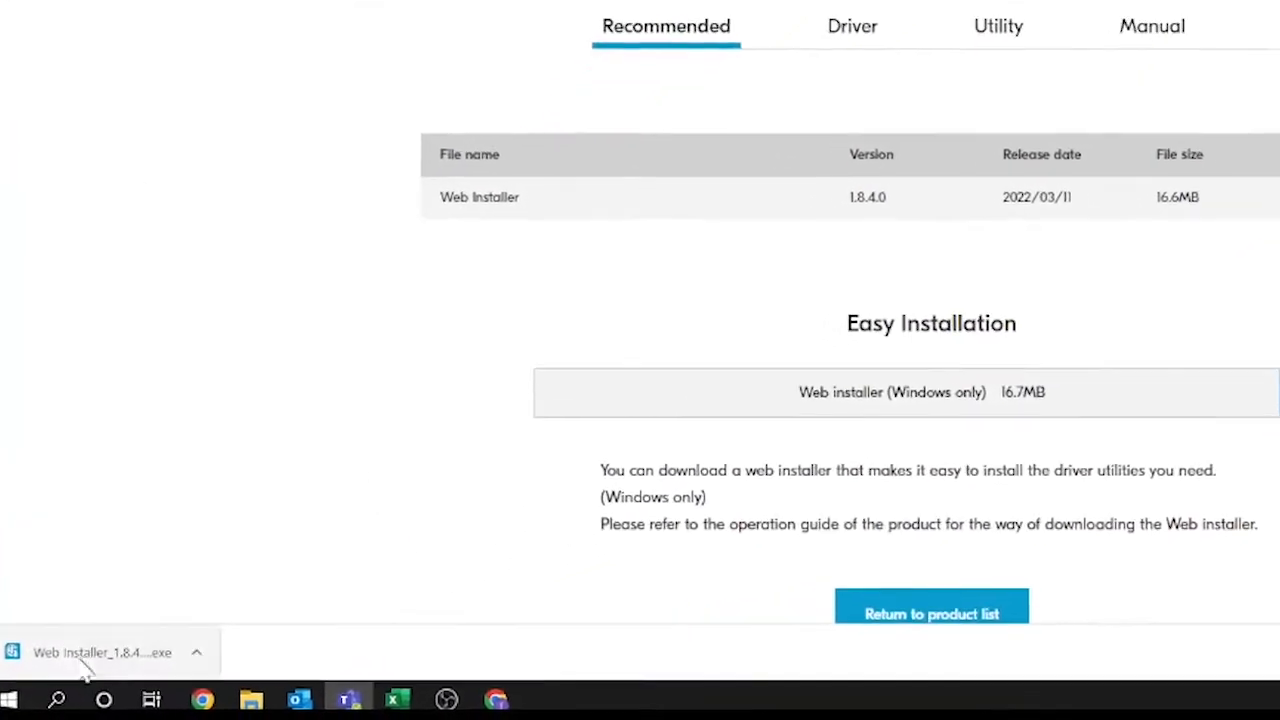
# Step: Run the downloaded Web_Installer .exe from the Edge download bar
pyautogui.click(100, 652)
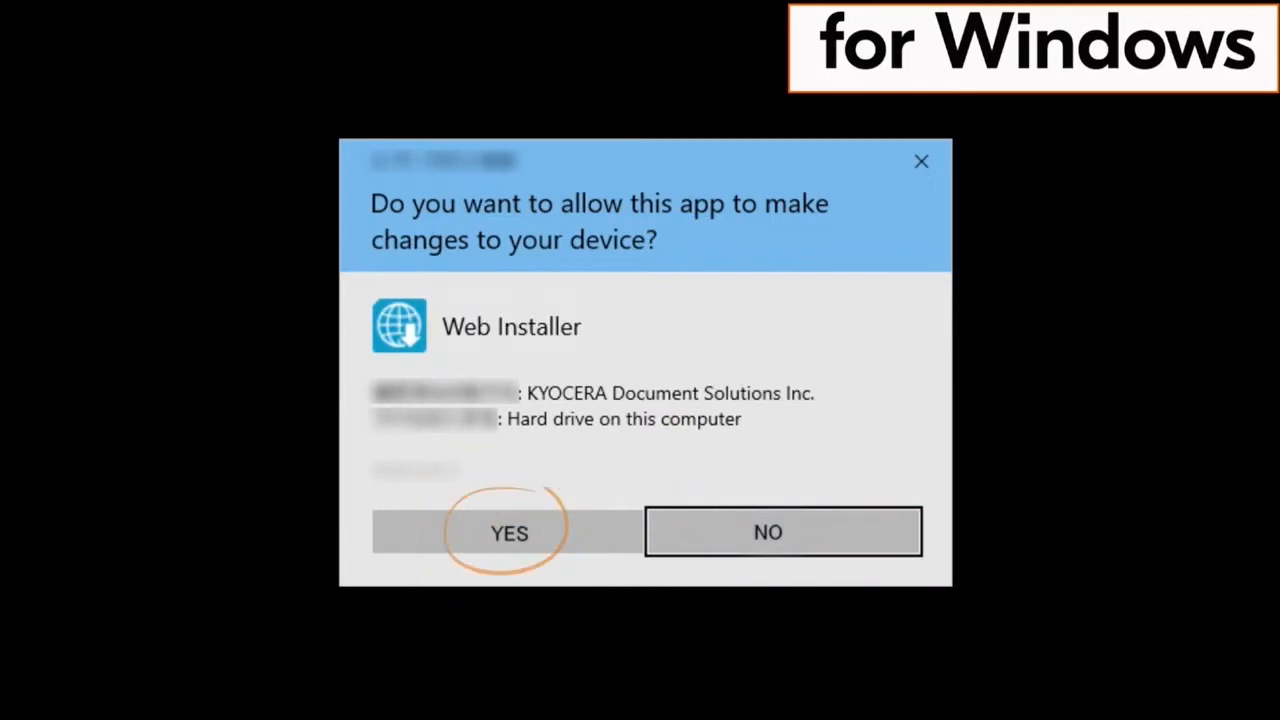
# Step: Allow the installer in UAC, accept its license and acknowledge the energy-saving notice
pyautogui.click(508, 532)
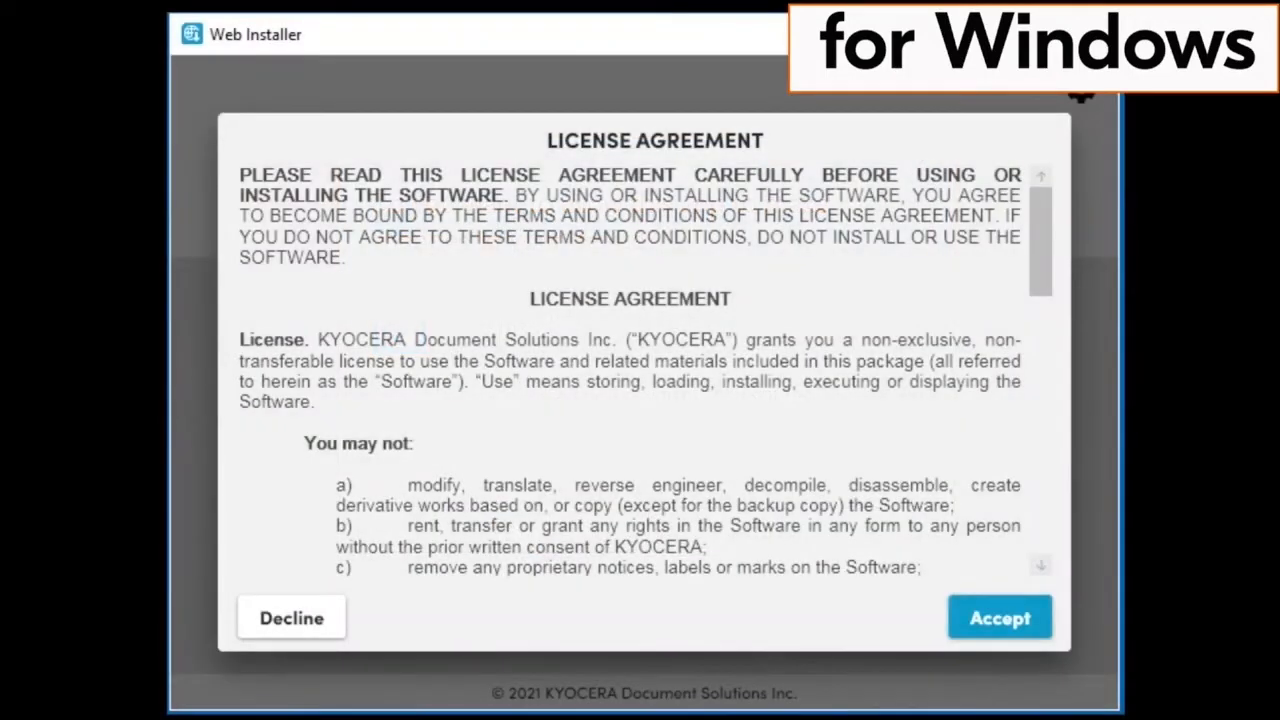
pyautogui.scroll(-3)
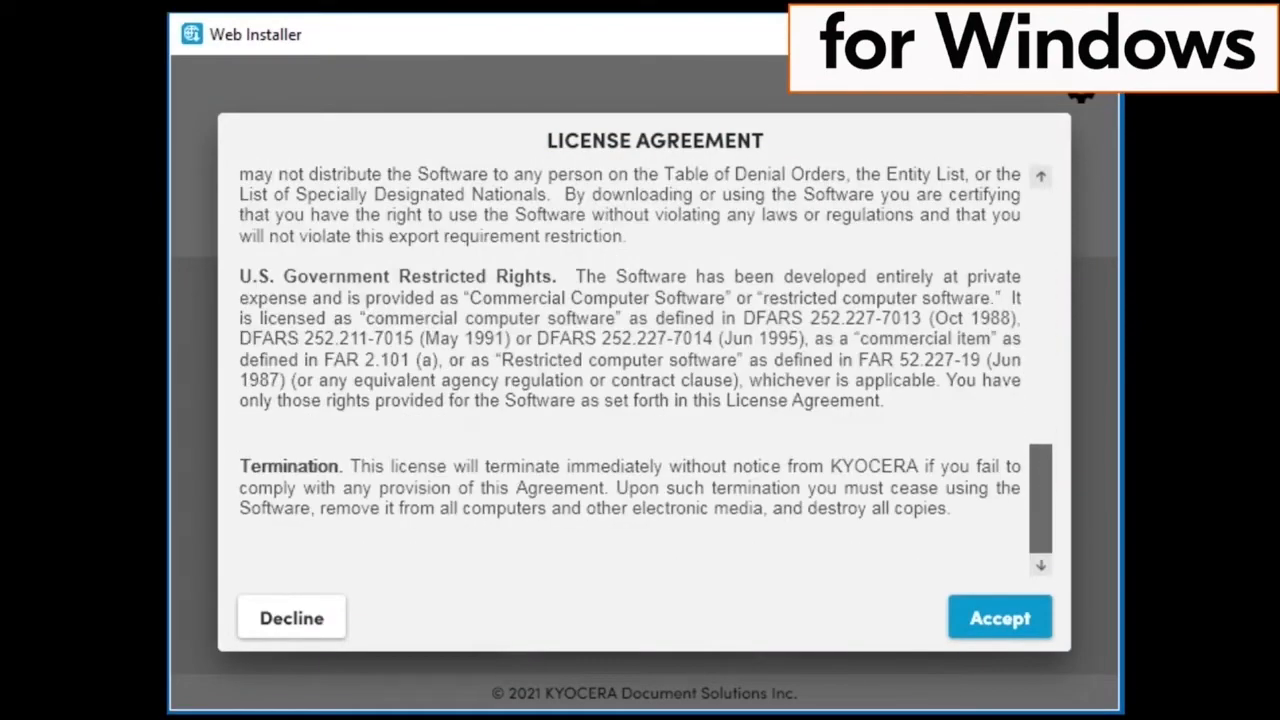
pyautogui.click(1000, 616)
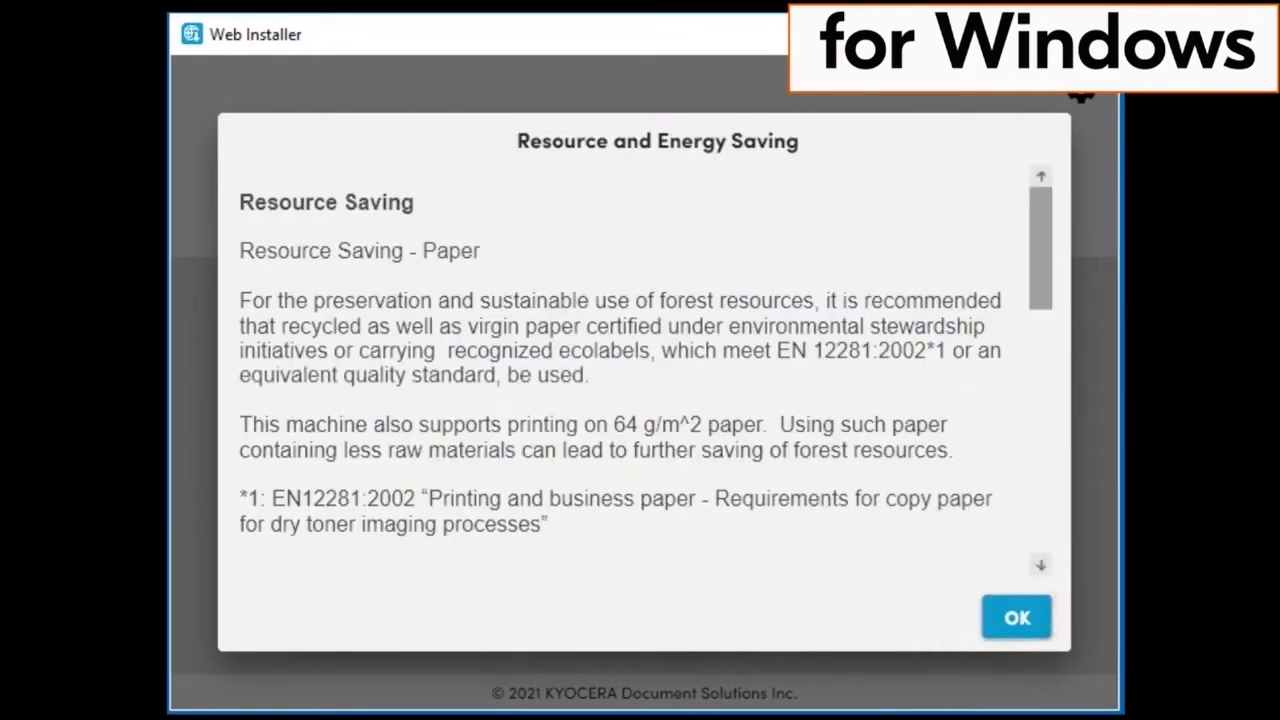
pyautogui.scroll(-3)
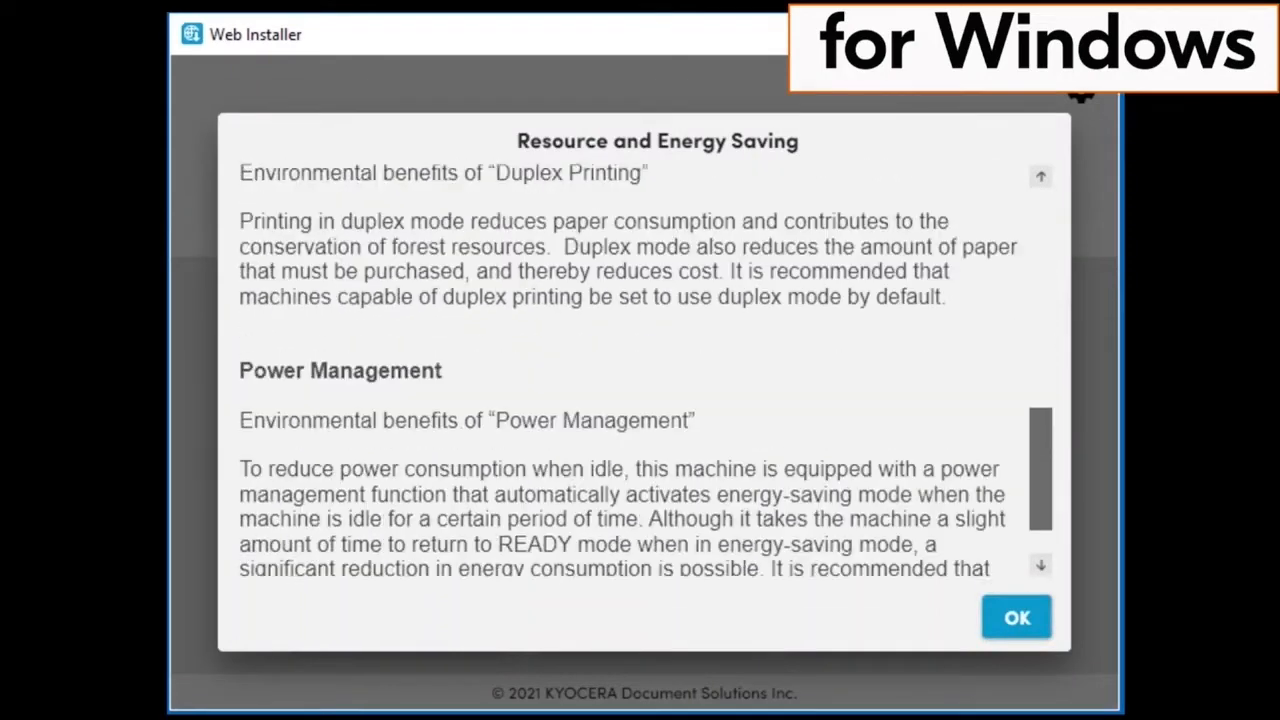
pyautogui.scroll(-3)
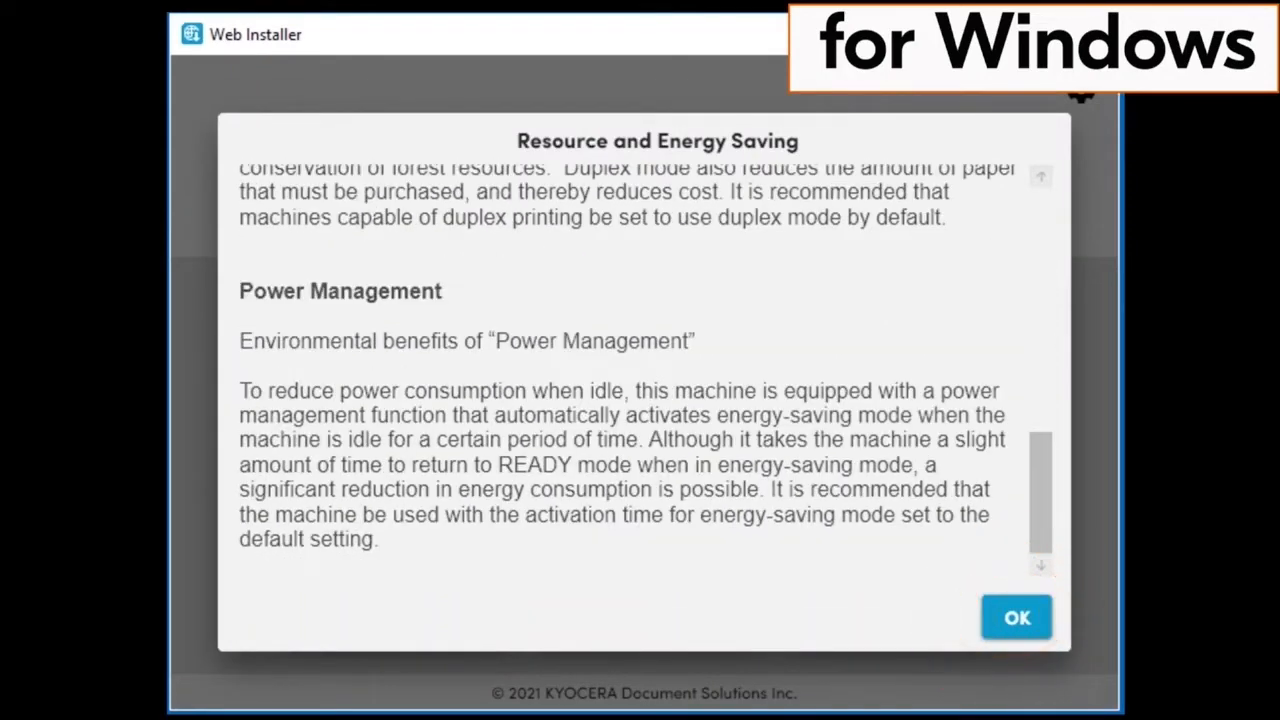
pyautogui.click(1016, 616)
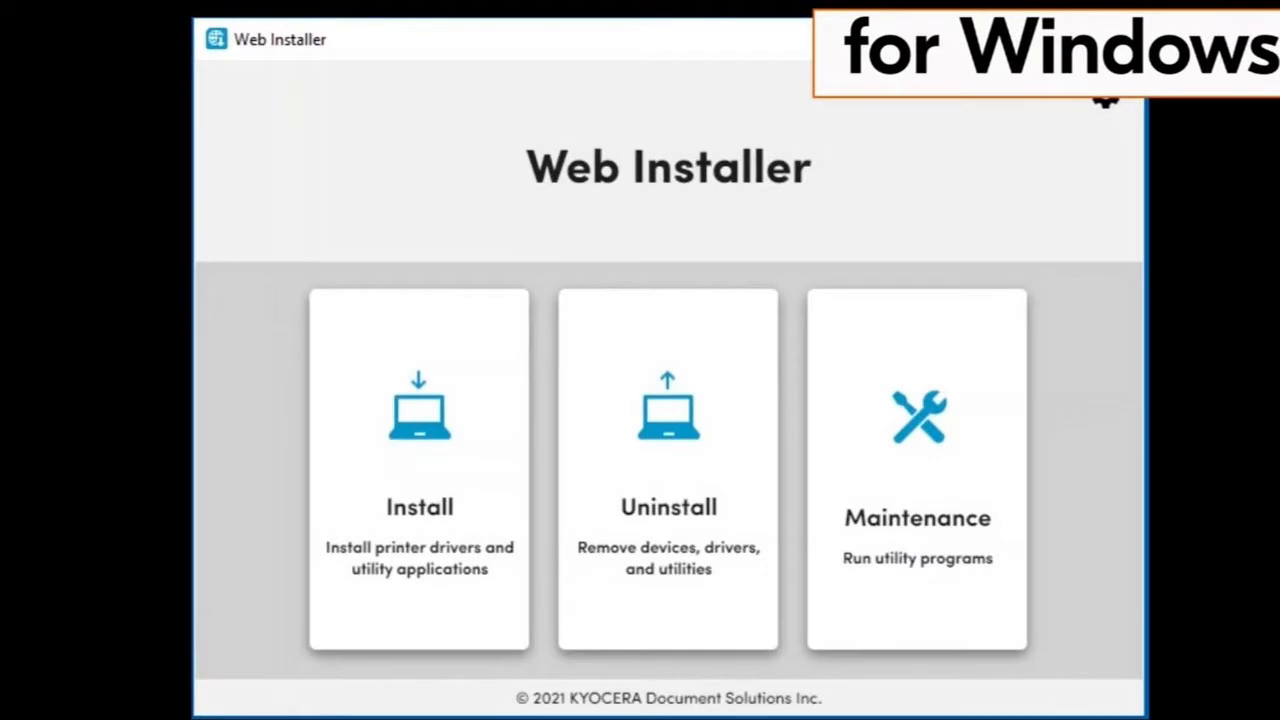
# Step: Start an Install and pick the discovered MA2000w device
pyautogui.click(418, 468)
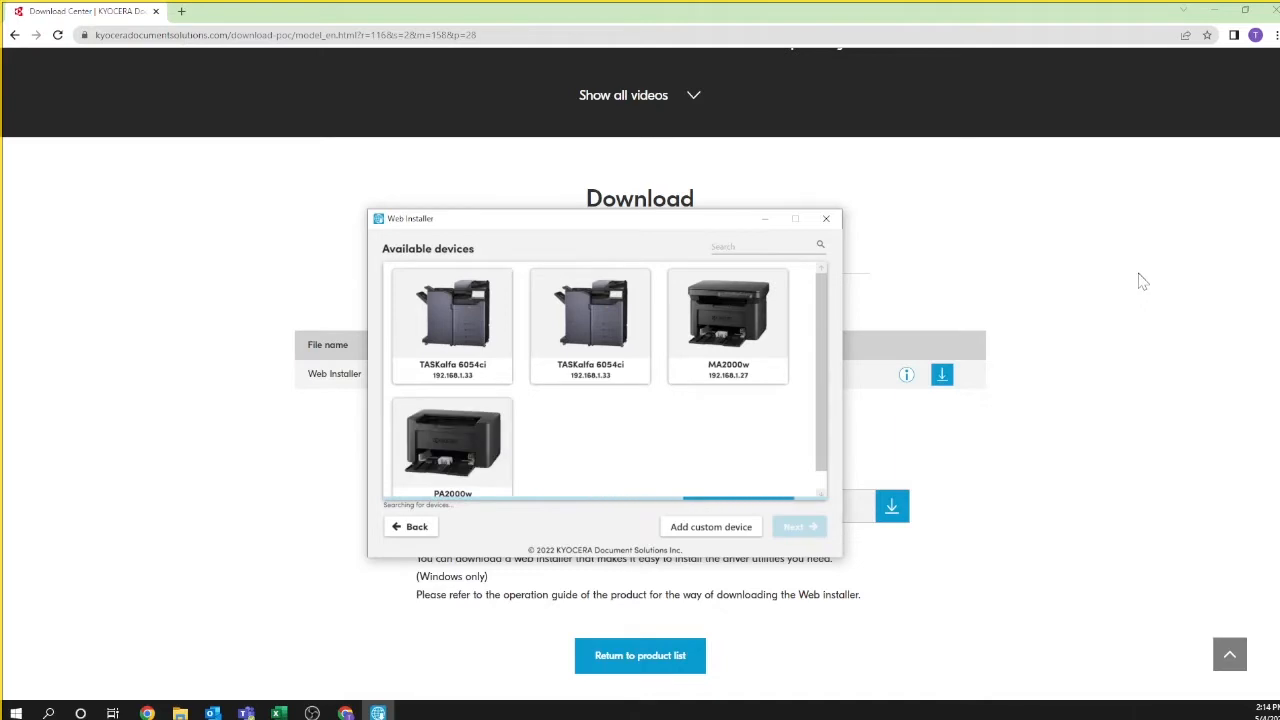
pyautogui.click(728, 324)
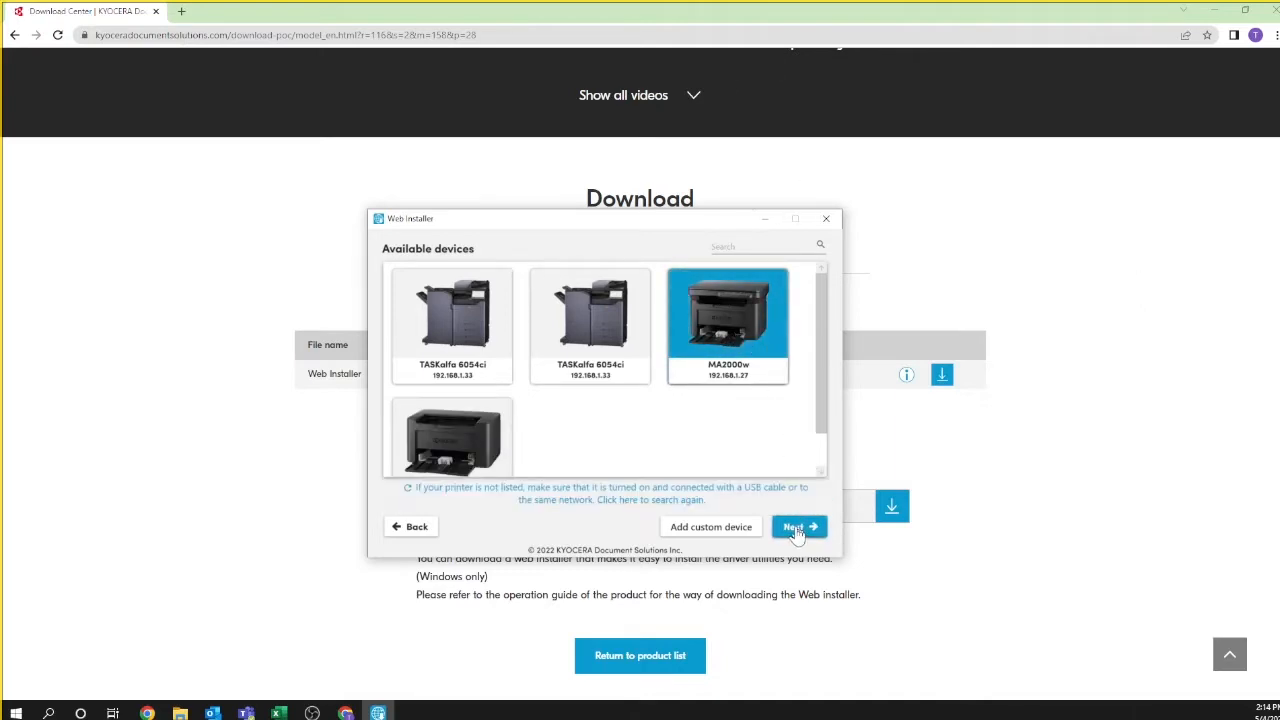
# Step: Proceed to components and tick KYOCERA Net Viewer so all five are selected
pyautogui.click(794, 528)
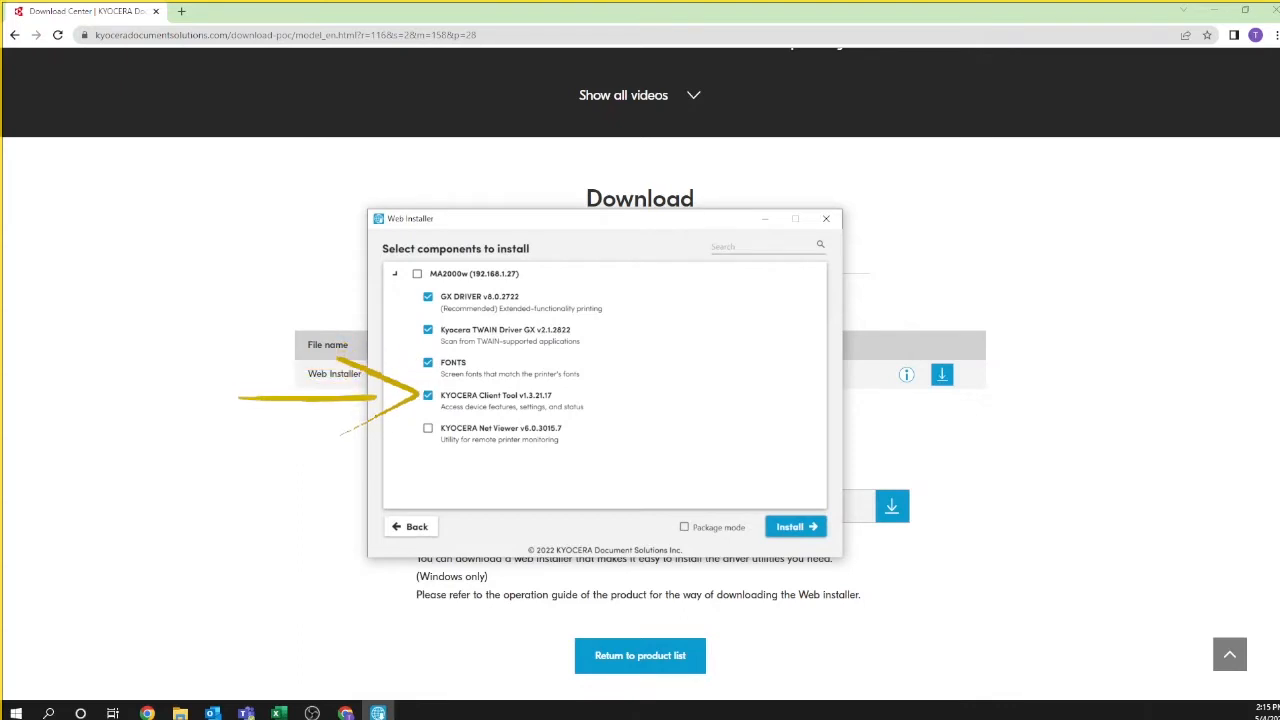
pyautogui.moveTo(128, 456)
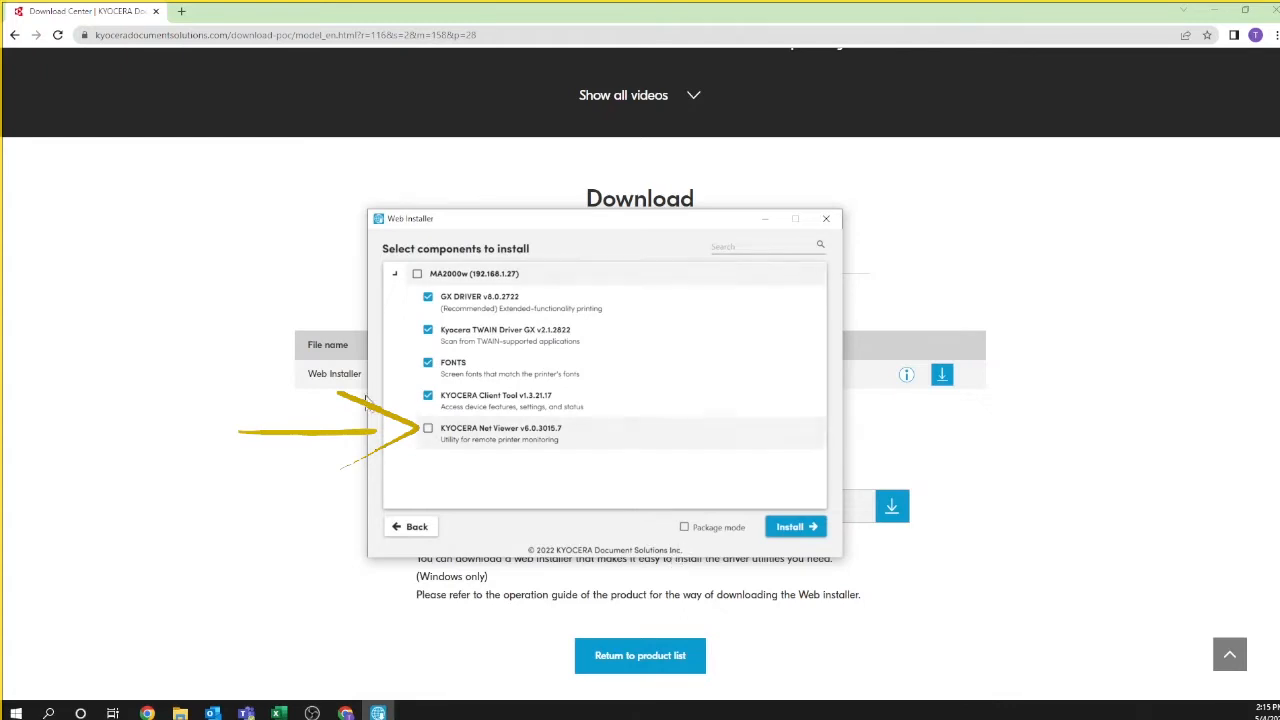
pyautogui.click(428, 428)
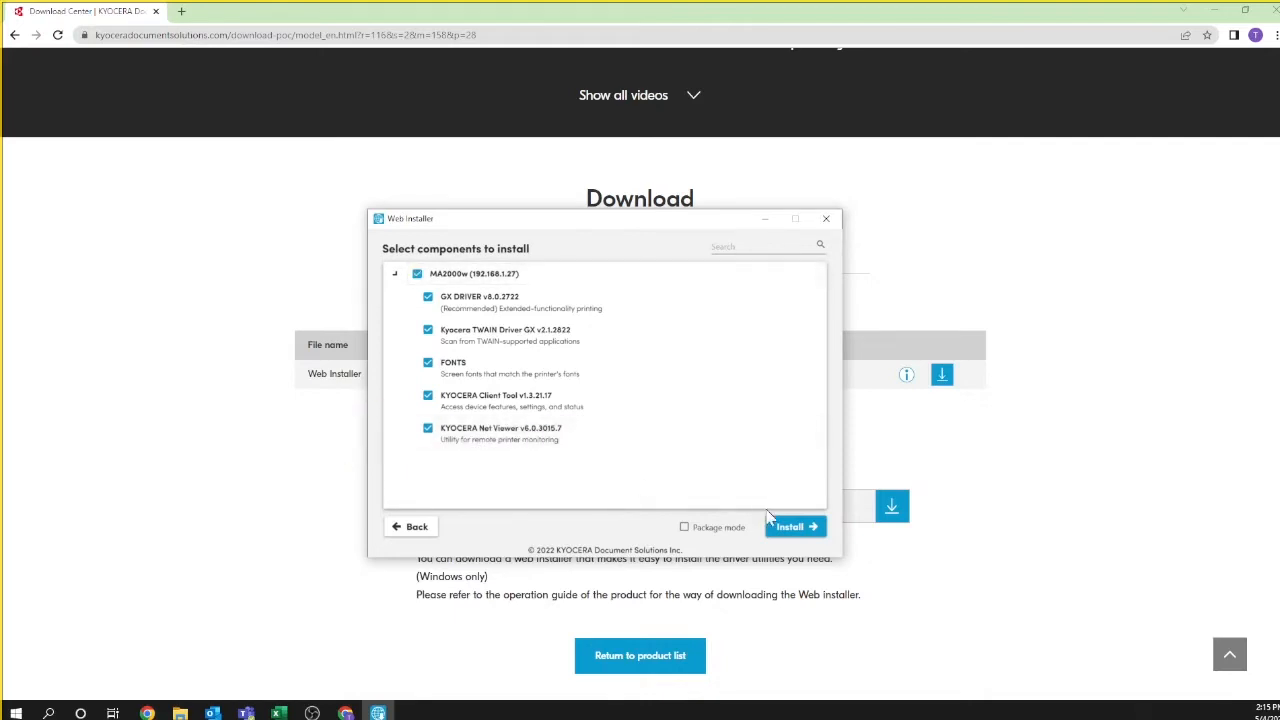
# Step: Install the five selected components and continue once all show Installed
pyautogui.click(788, 526)
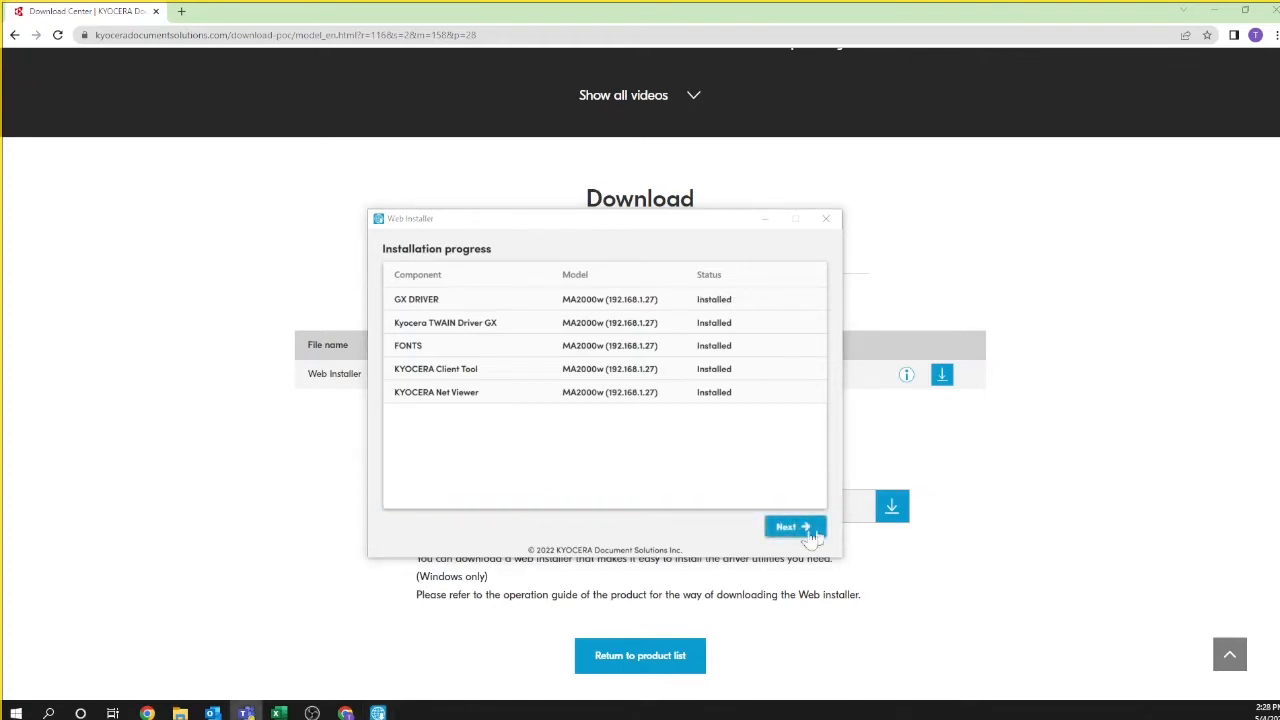
pyautogui.click(792, 528)
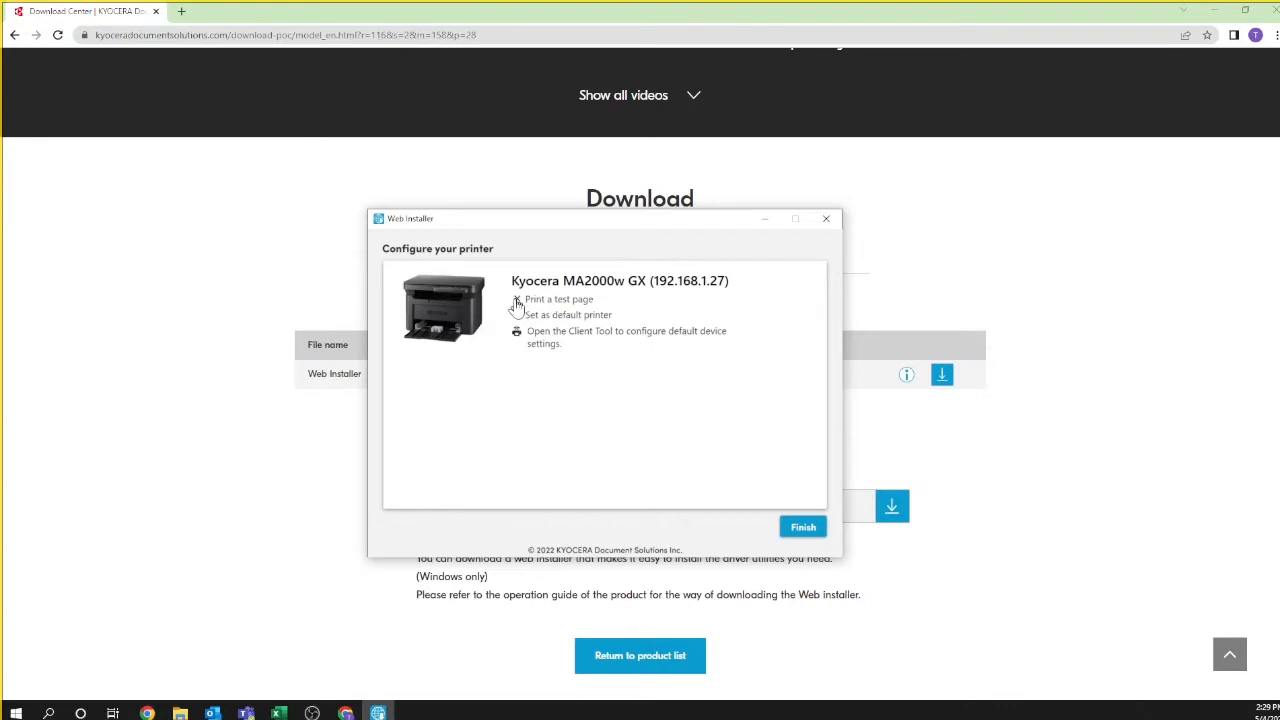
# Step: Print a test page from the MA2000w GX on the configuration screen
pyautogui.click(516, 300)
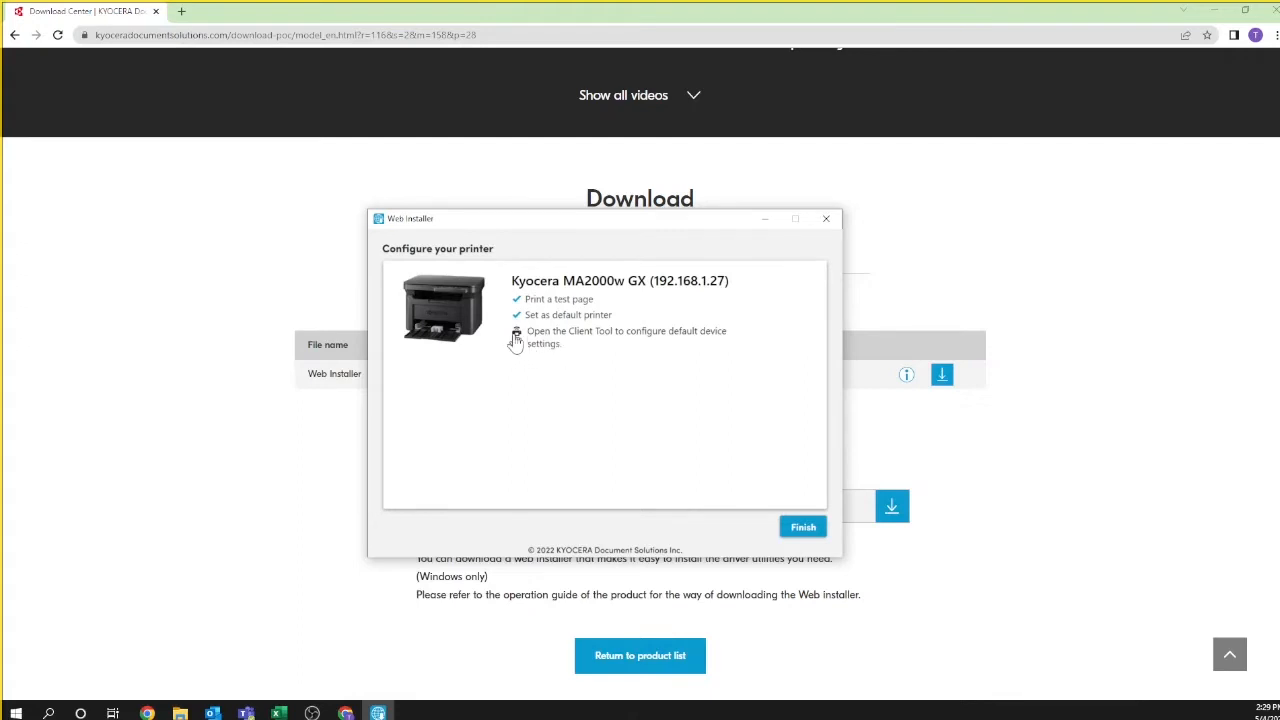
pyautogui.moveTo(628, 364)
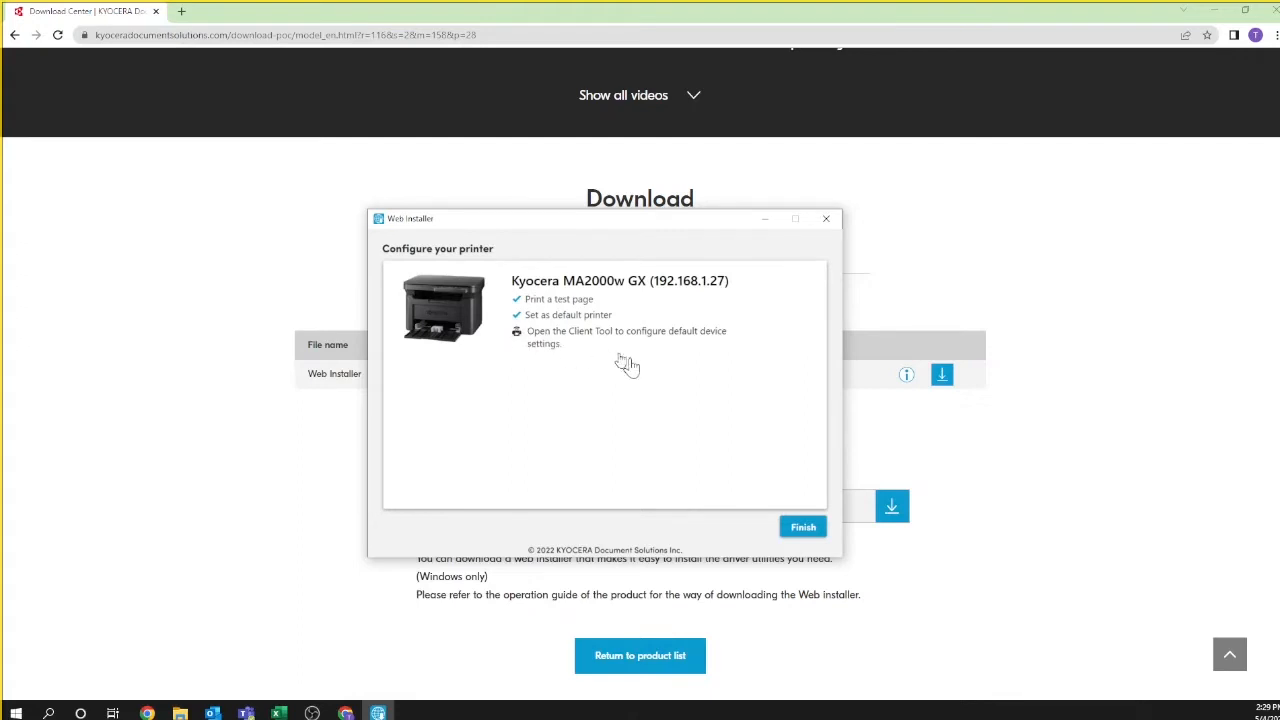
# Step: Launch KYOCERA Client Tool to configure default device settings for the MA2000w GX
pyautogui.click(624, 332)
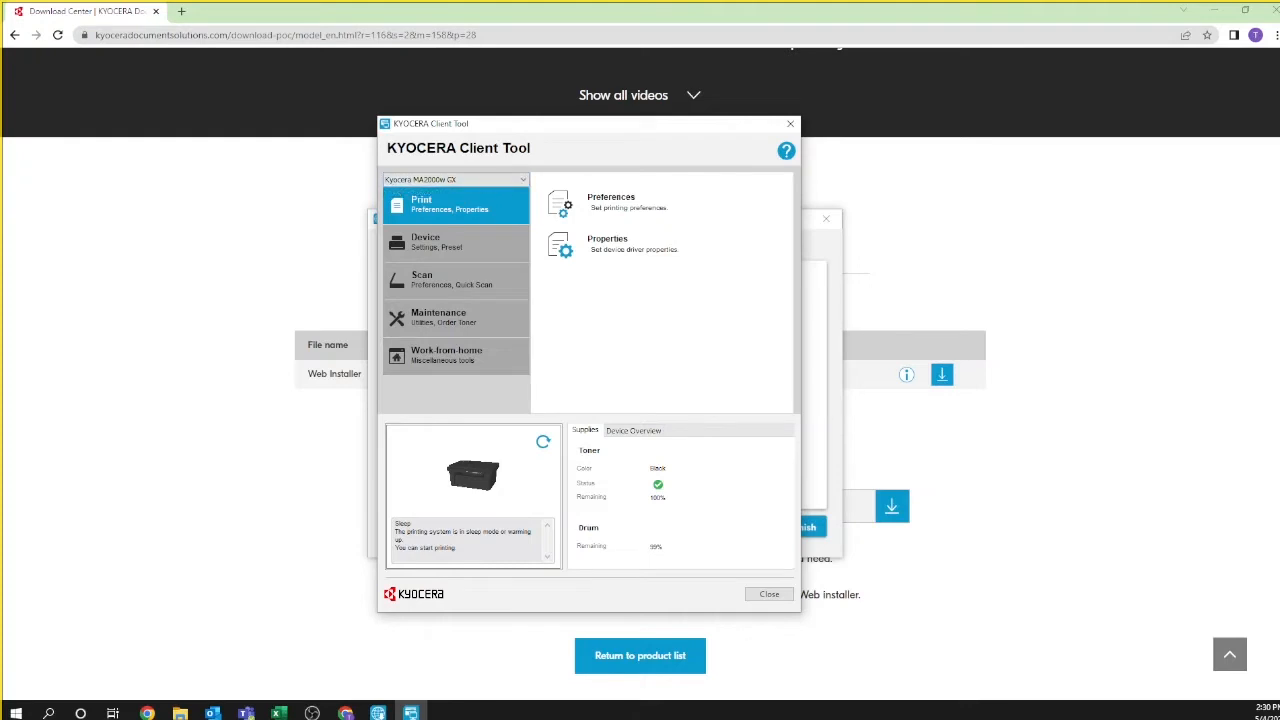
# Step: In Scan Preferences, keep the scan color mode on Full color
pyautogui.click(456, 280)
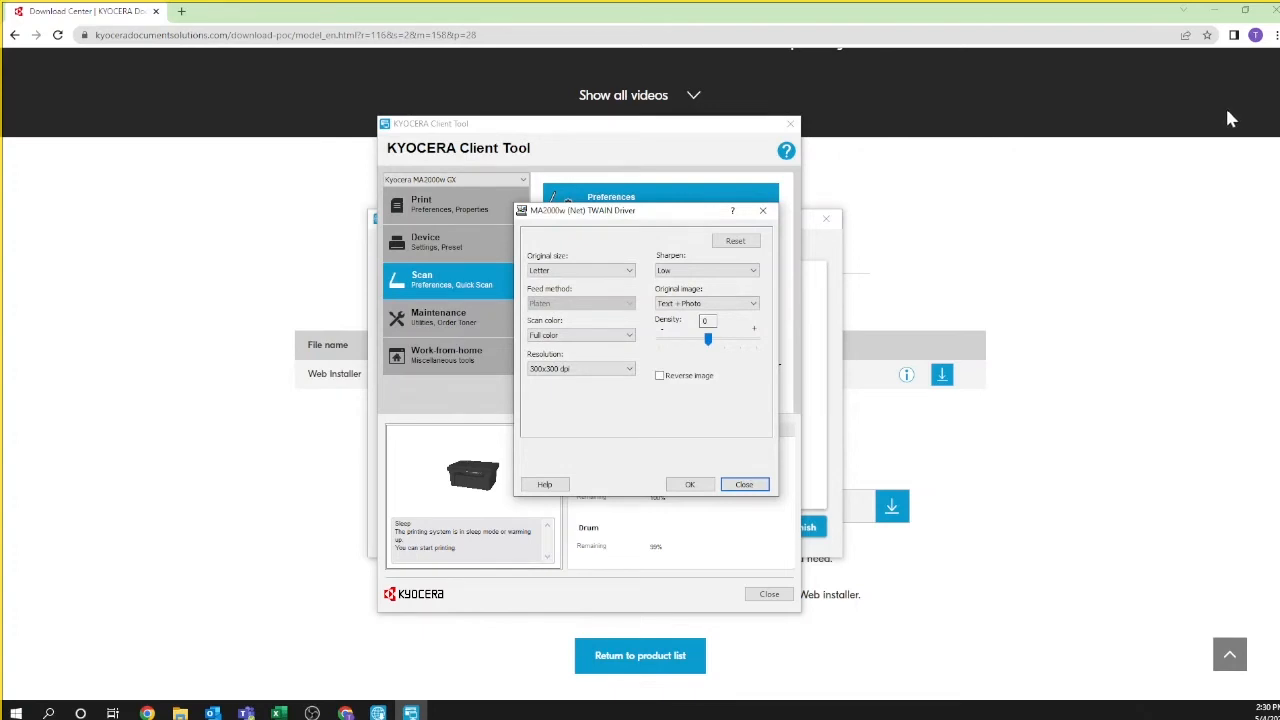
pyautogui.moveTo(818, 348)
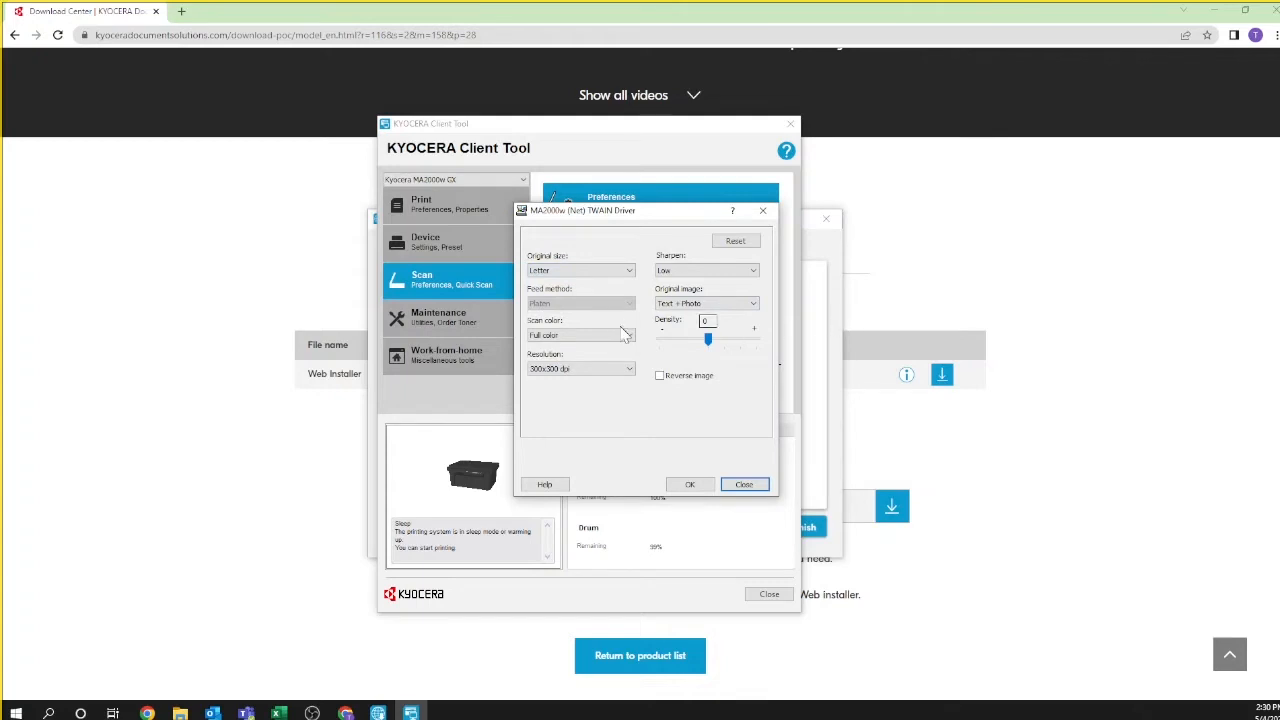
pyautogui.click(580, 334)
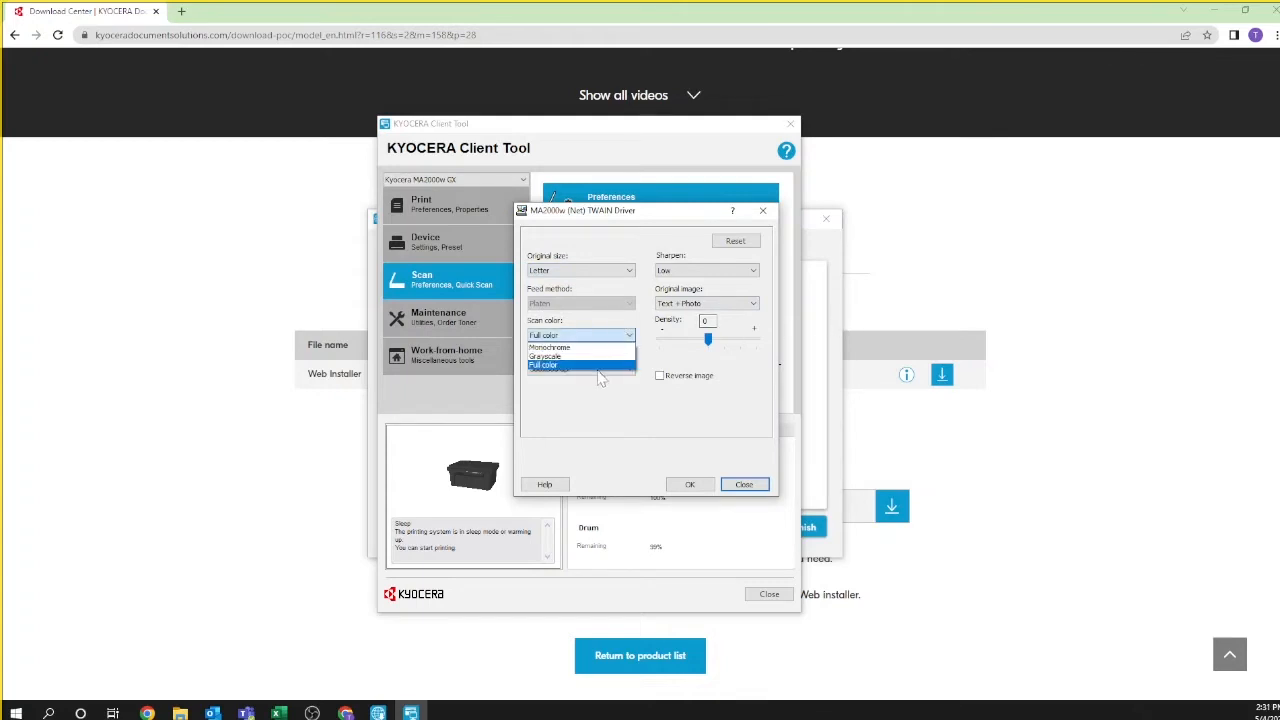
pyautogui.click(544, 364)
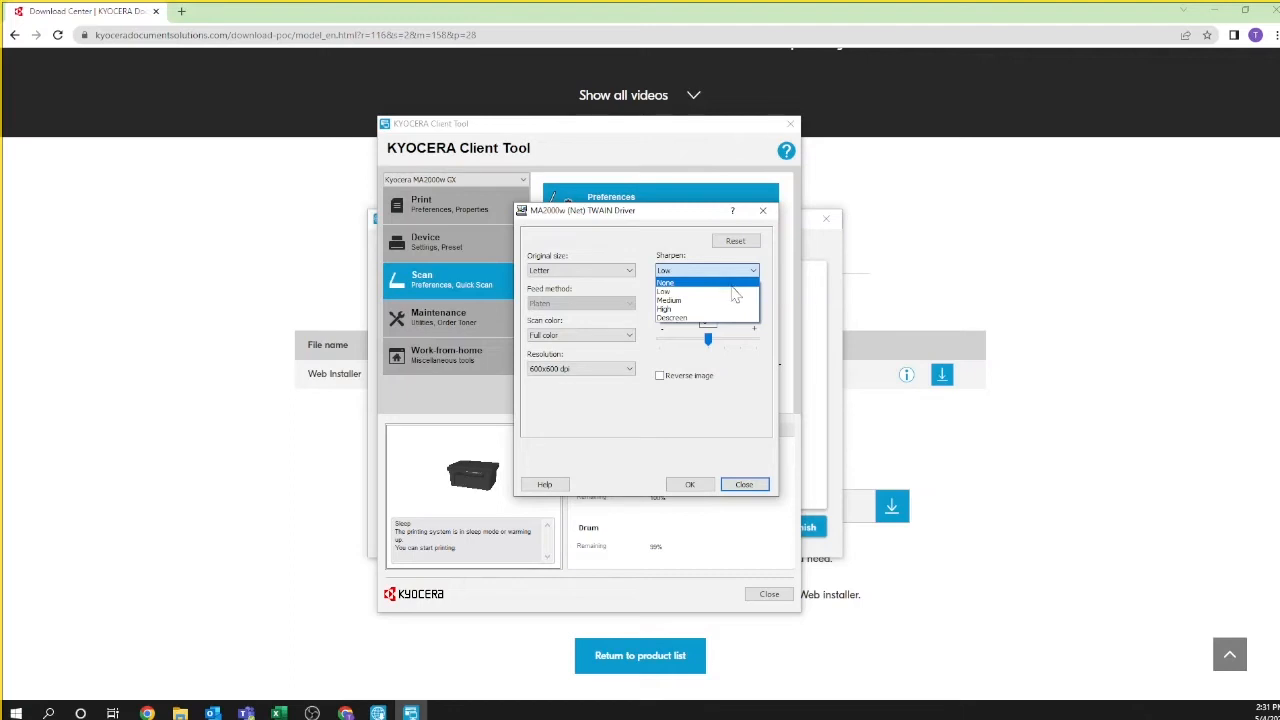
# Step: Pick a Sharpen level and keep Text + Photo as the original image type with density 0
pyautogui.click(664, 292)
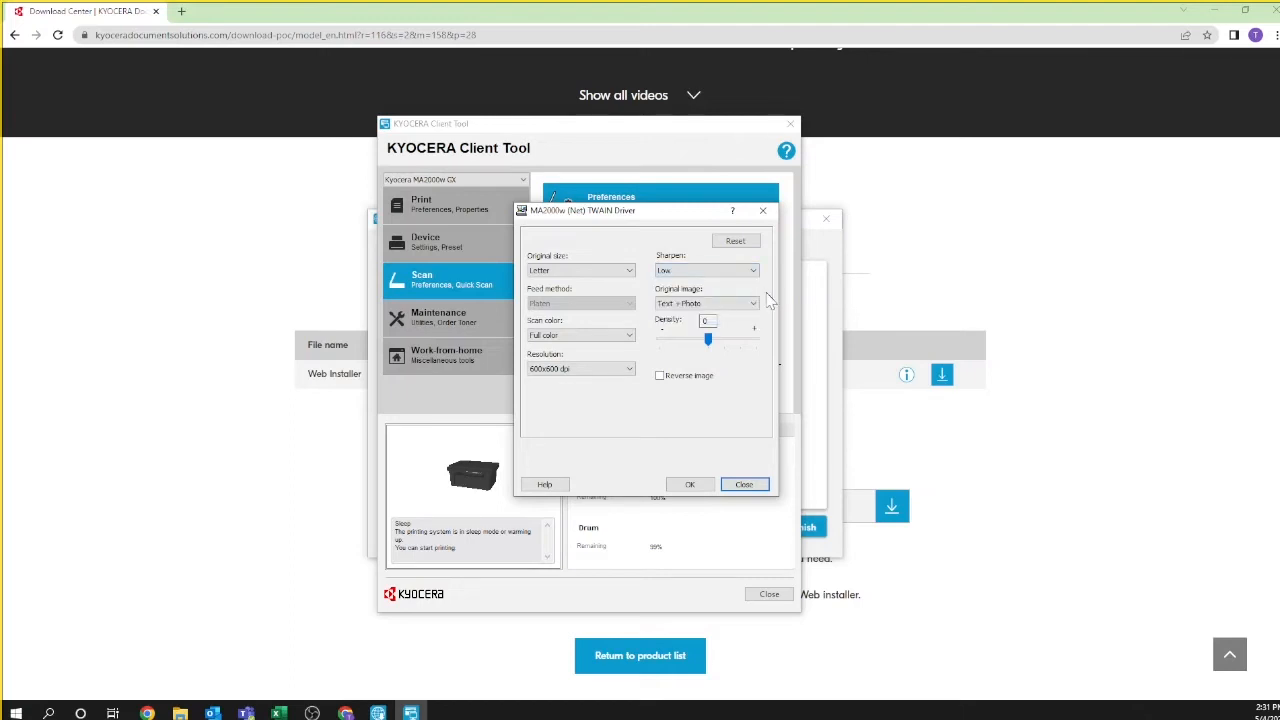
pyautogui.moveTo(764, 302)
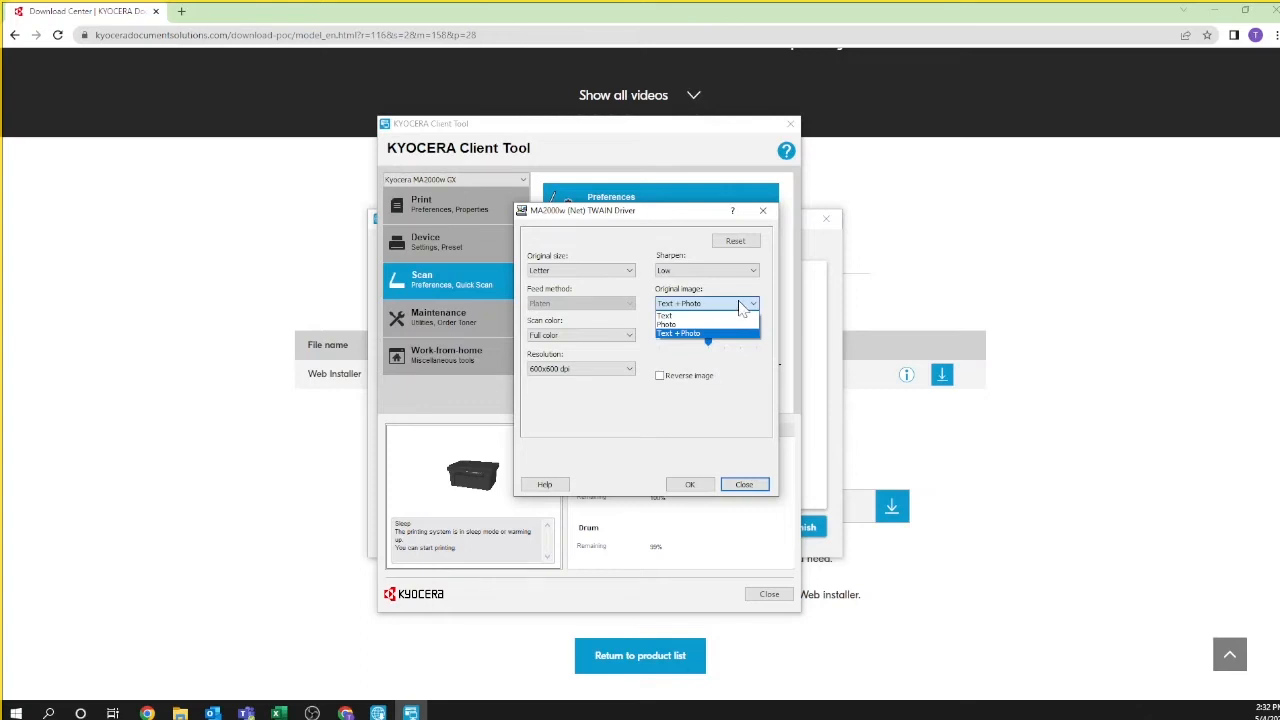
pyautogui.moveTo(758, 390)
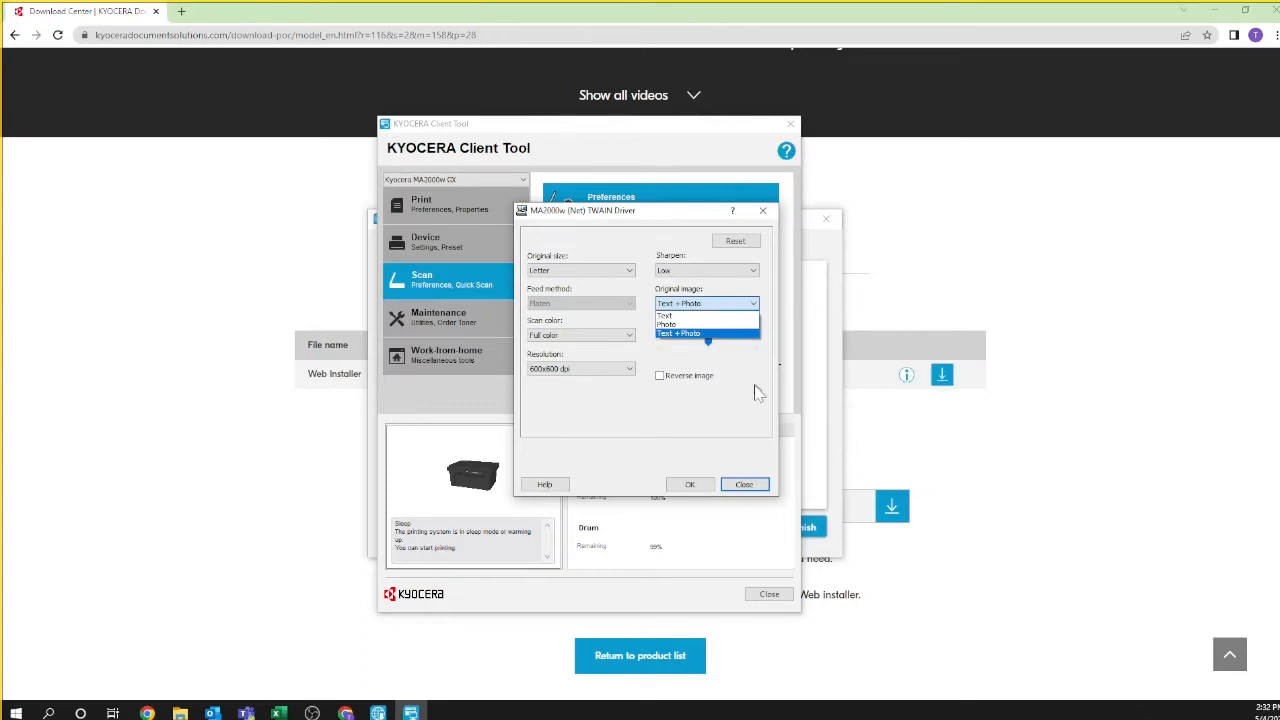
pyautogui.click(680, 332)
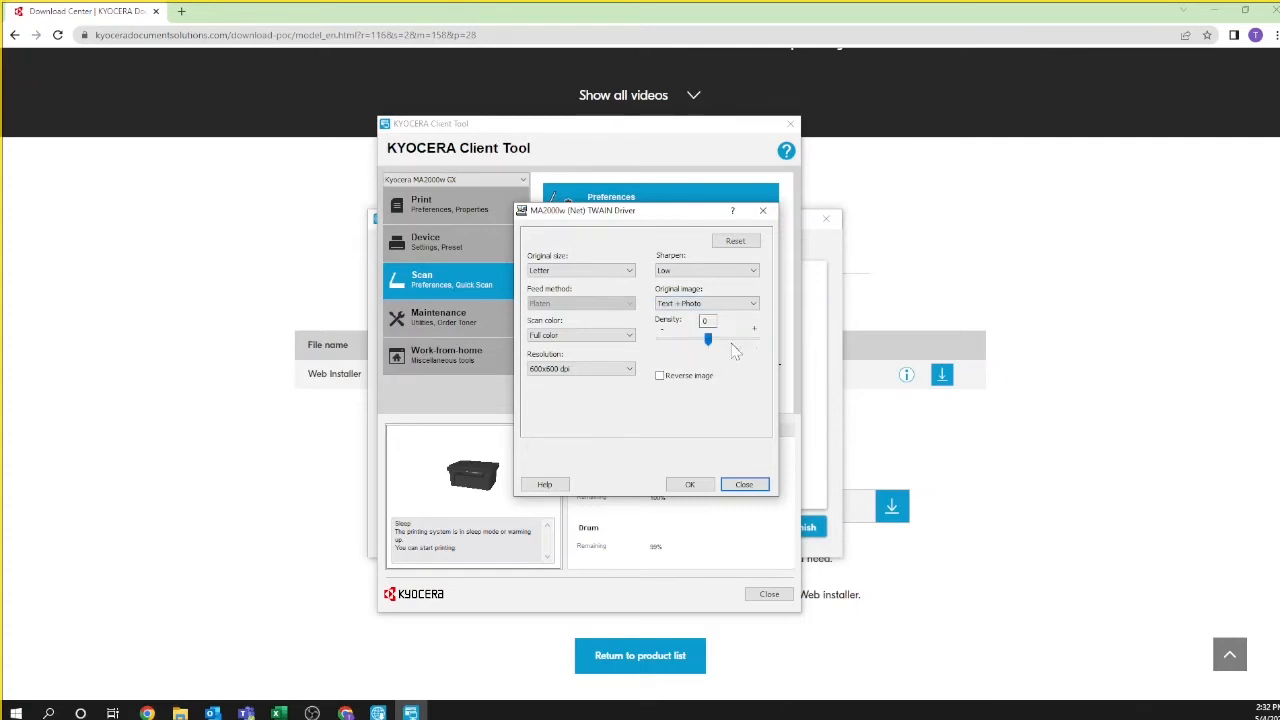
pyautogui.moveTo(738, 358)
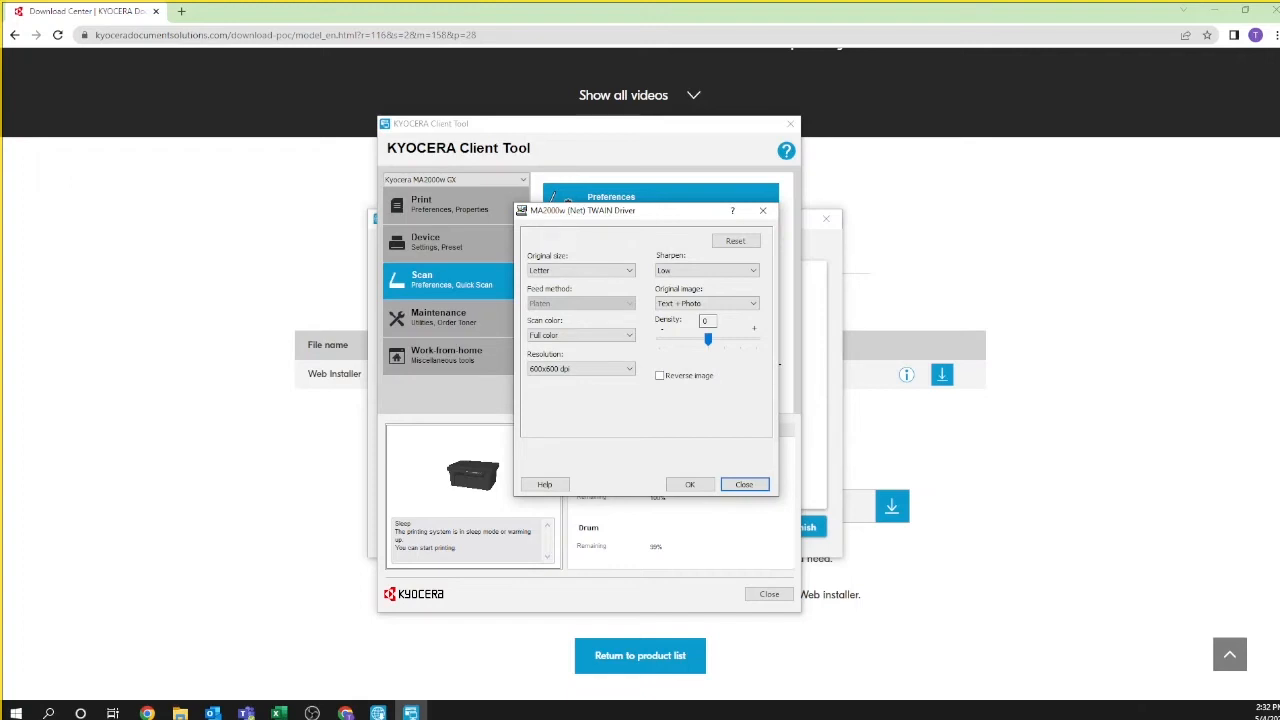
pyautogui.moveTo(710, 384)
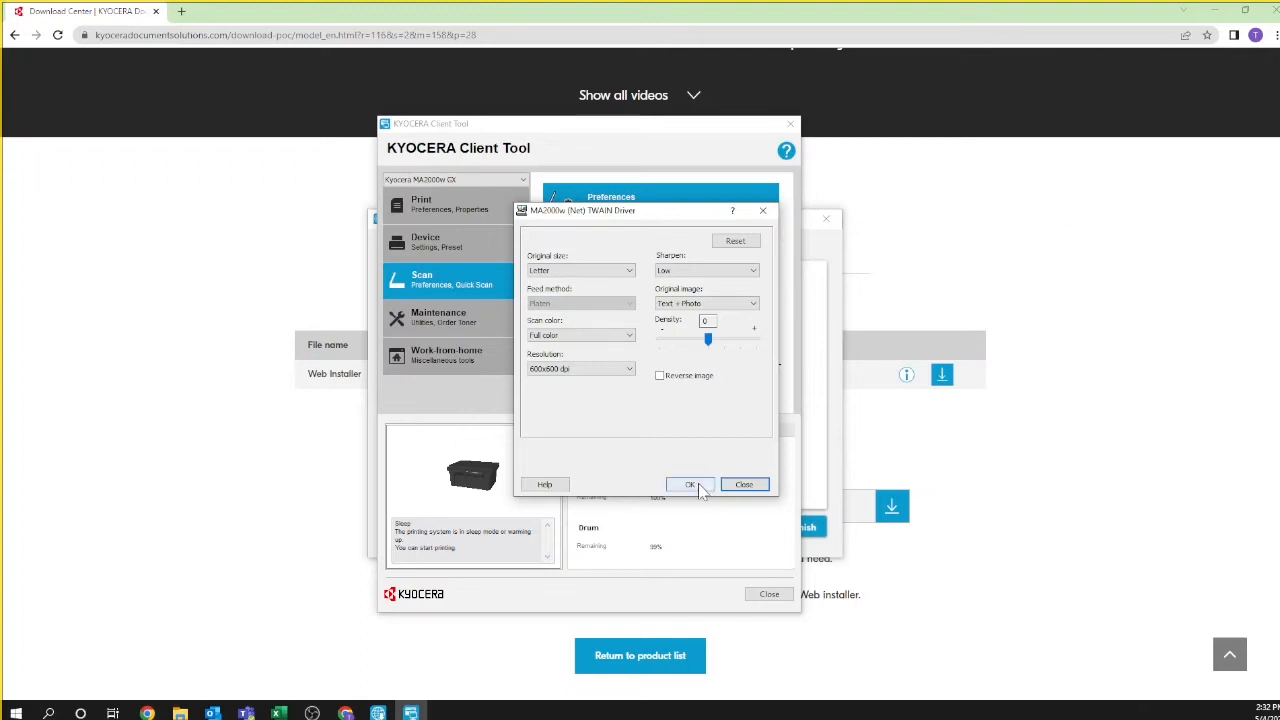
# Step: Confirm the TWAIN scan preferences and set the Quick Scan file format to PDF
pyautogui.click(690, 484)
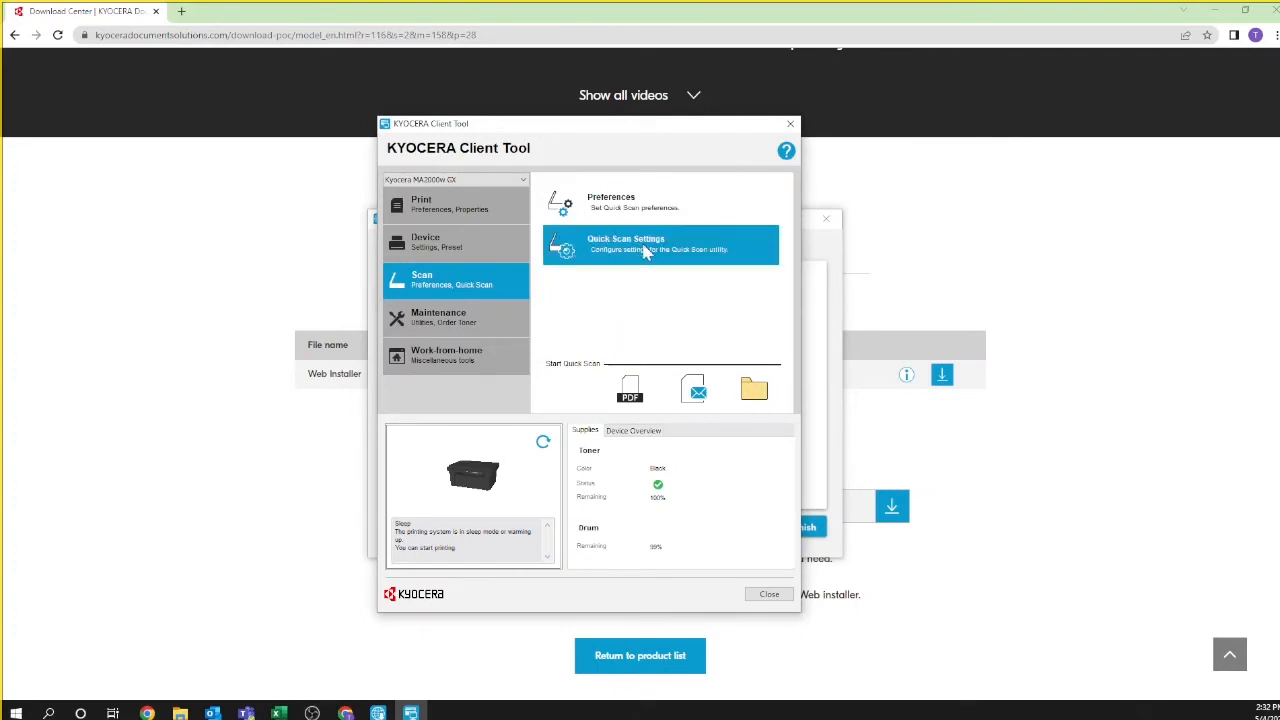
pyautogui.click(660, 244)
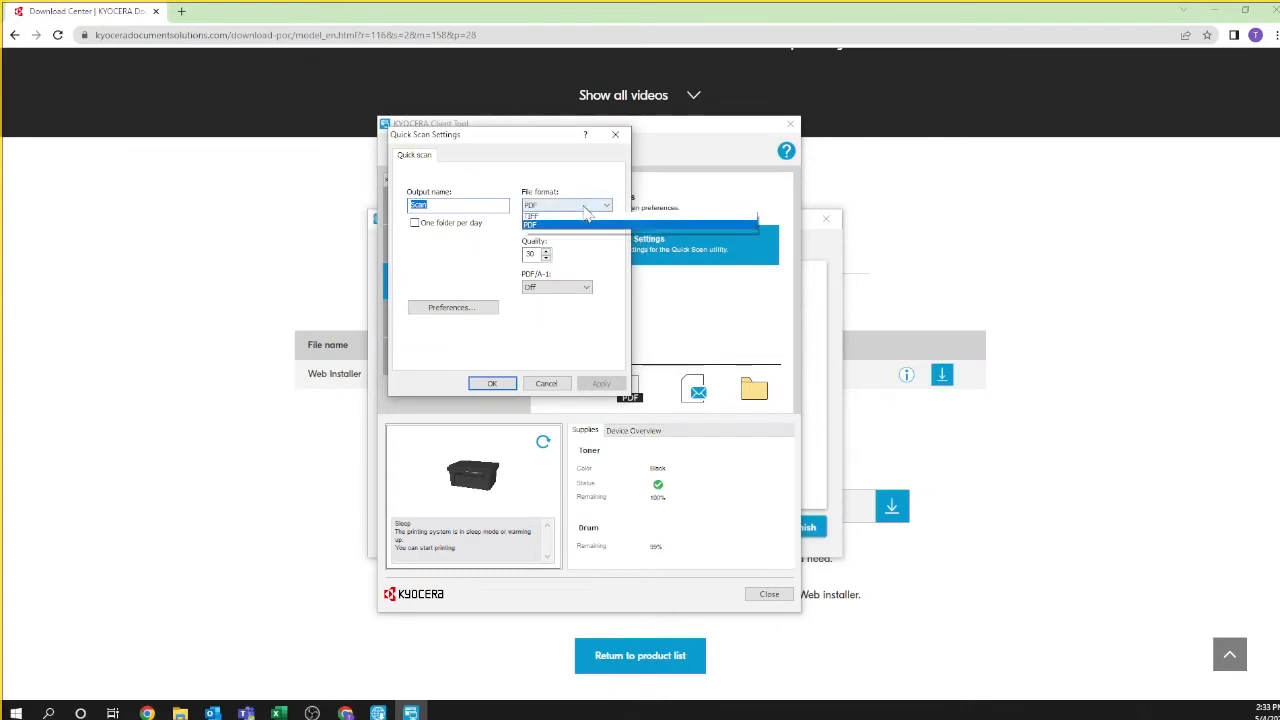
pyautogui.click(532, 204)
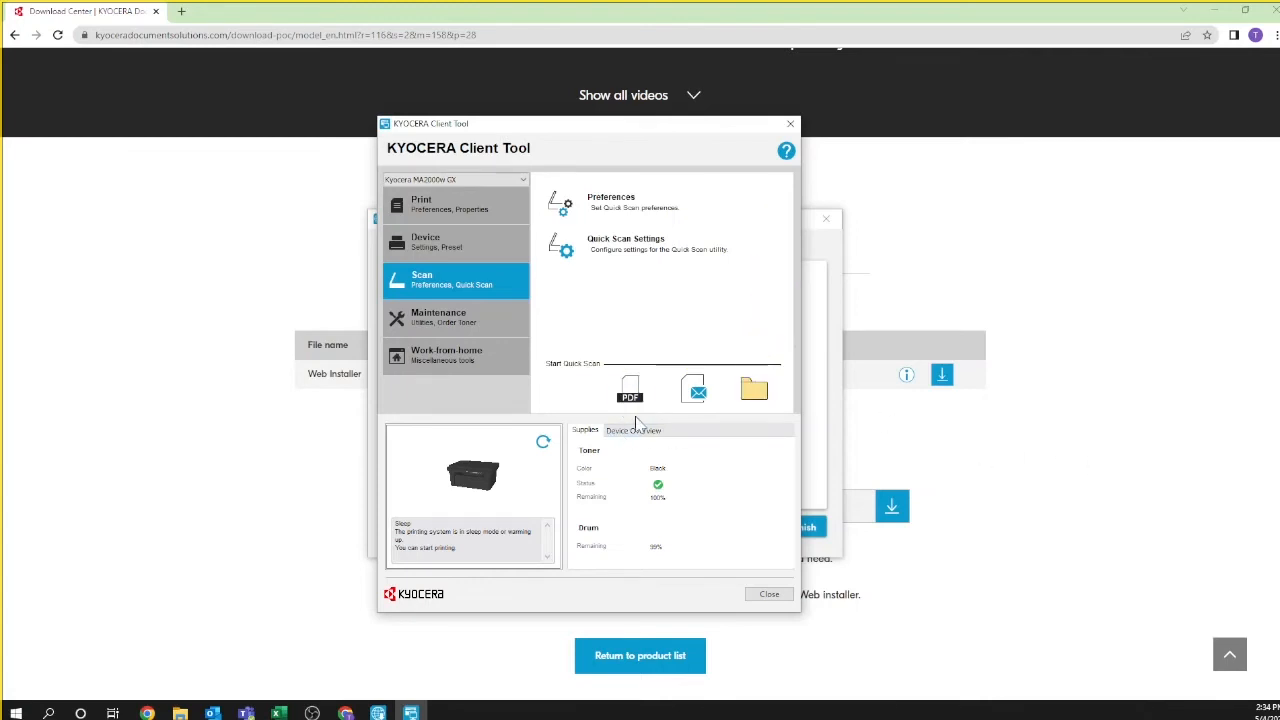
# Step: Run a PDF Quick Scan and save it as 'myfirstscan' in Documents
pyautogui.click(630, 388)
pyautogui.write('myfirstscan')
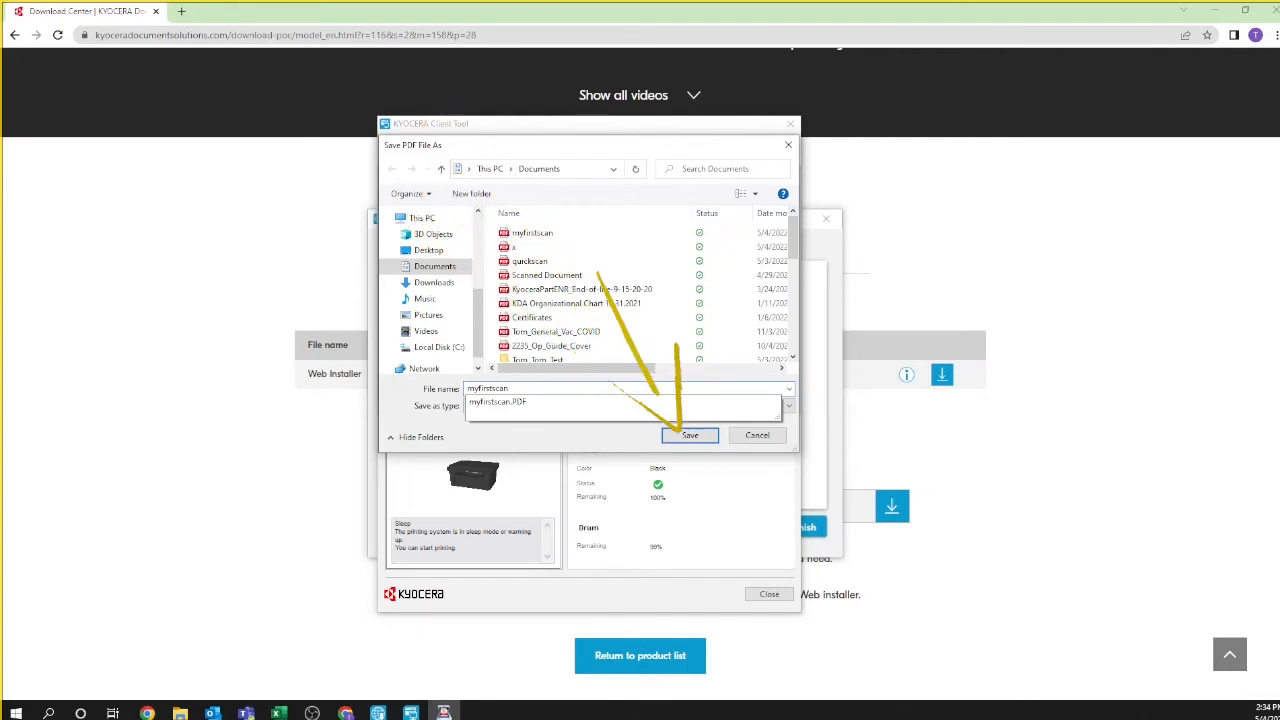
pyautogui.click(688, 436)
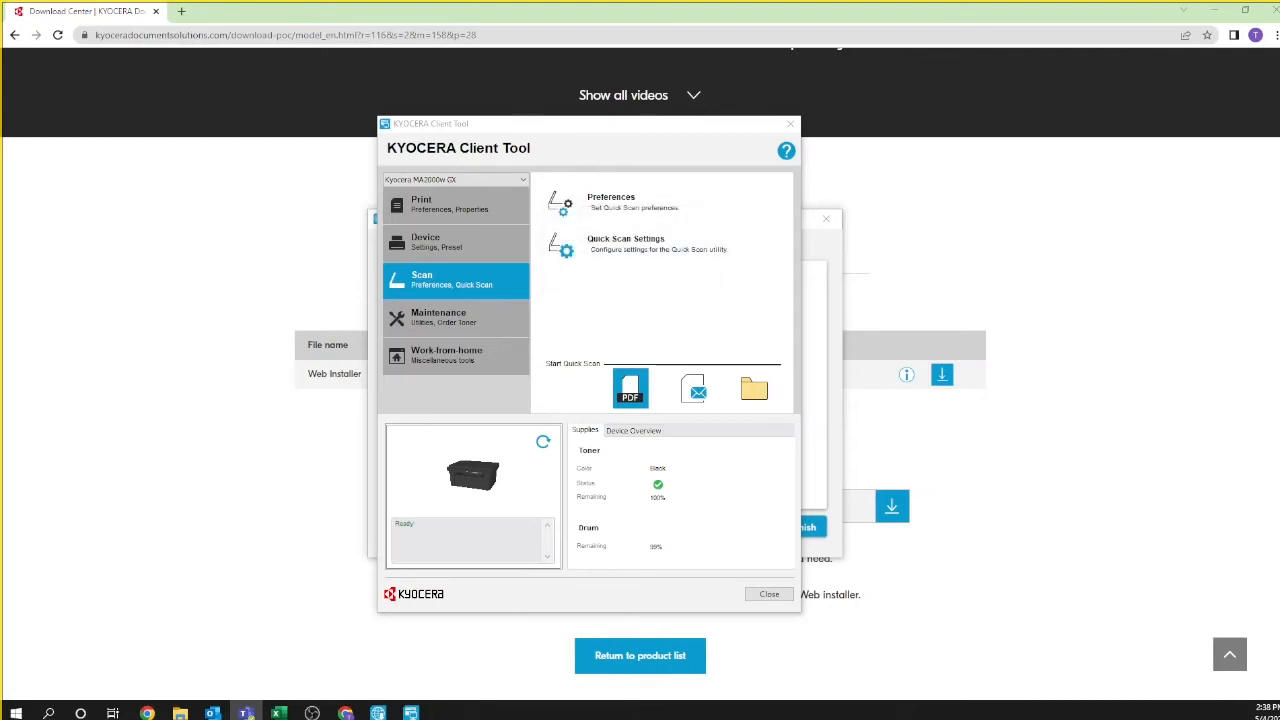
pyautogui.click(630, 388)
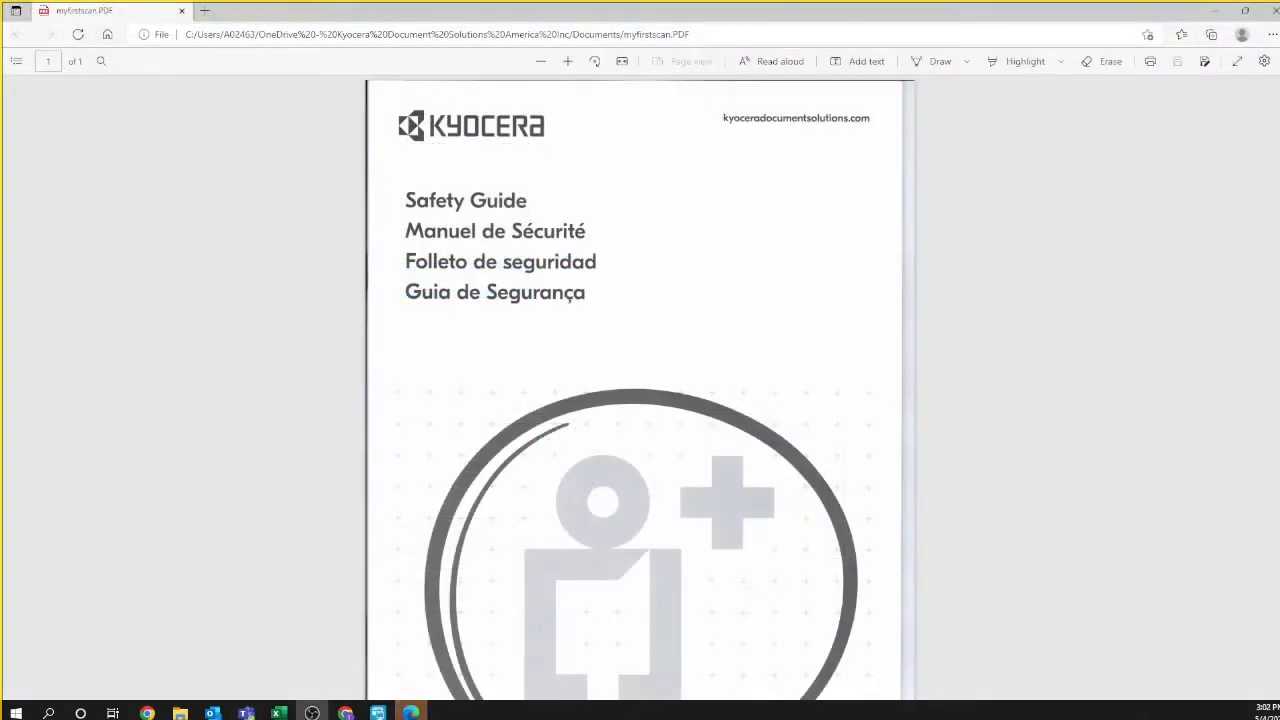
pyautogui.moveTo(784, 240)
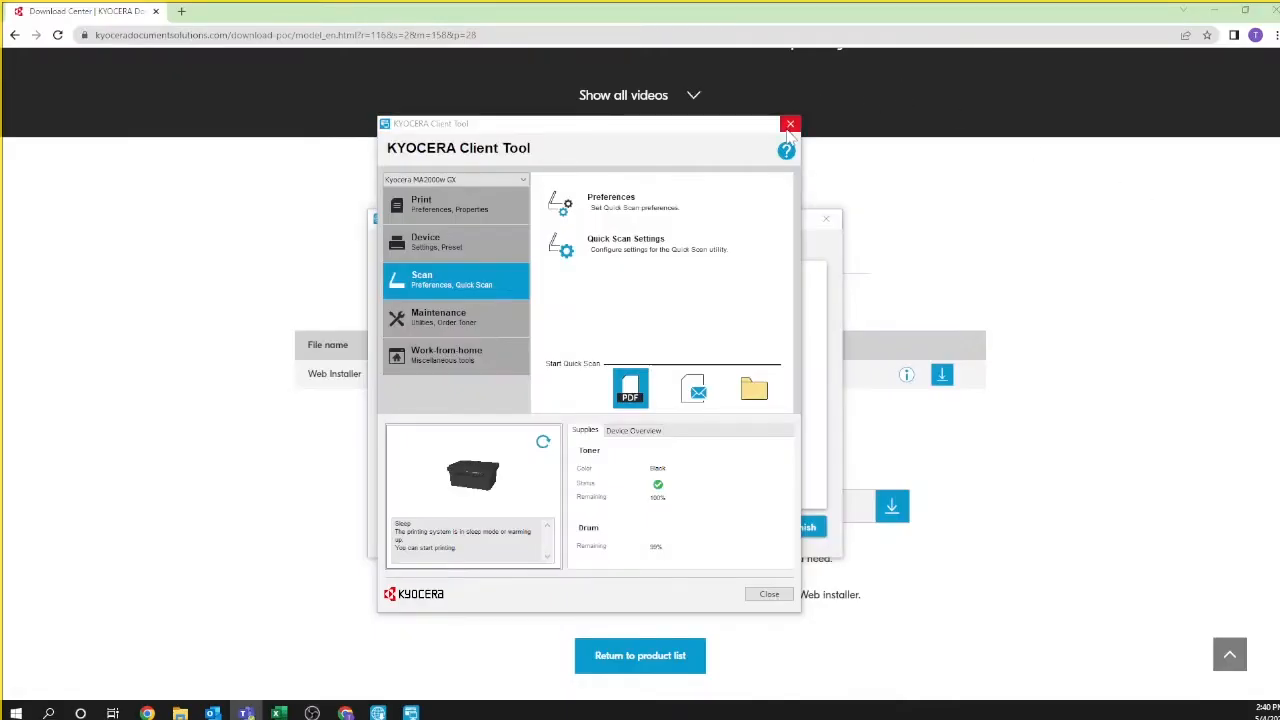
# Step: Close Client Tool and finish the printer configuration in Web Installer
pyautogui.click(790, 124)
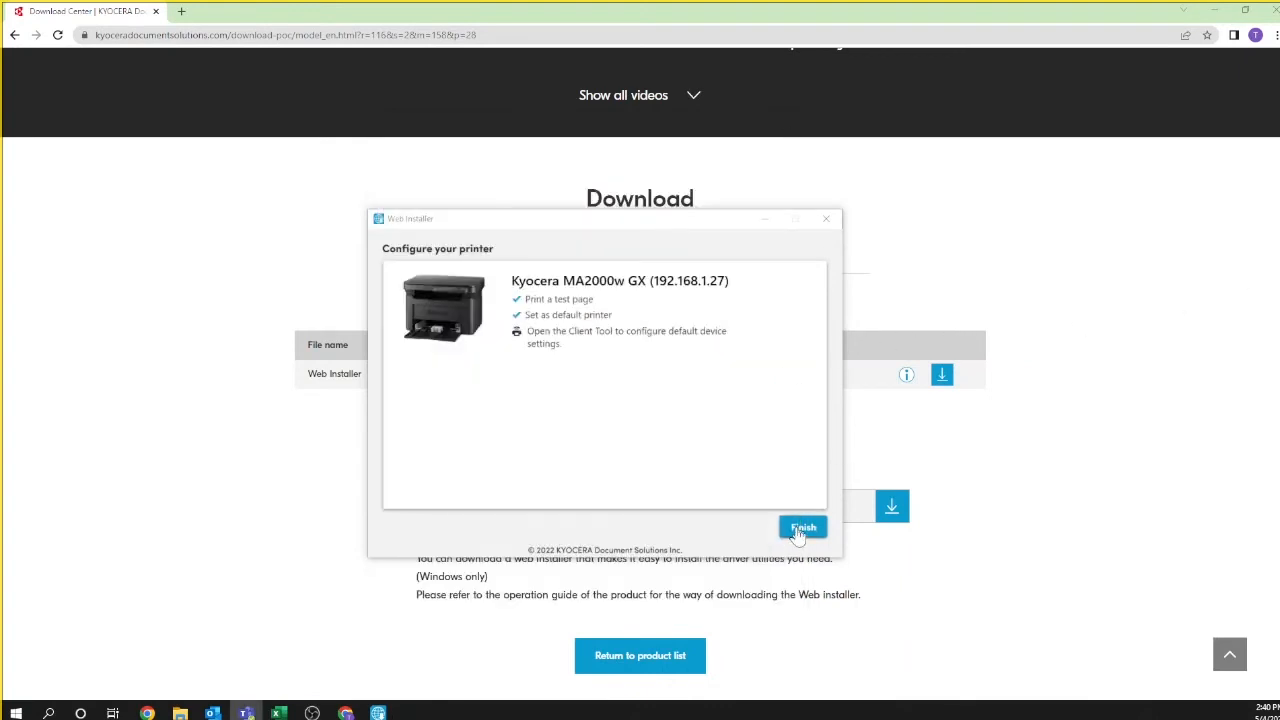
pyautogui.click(802, 528)
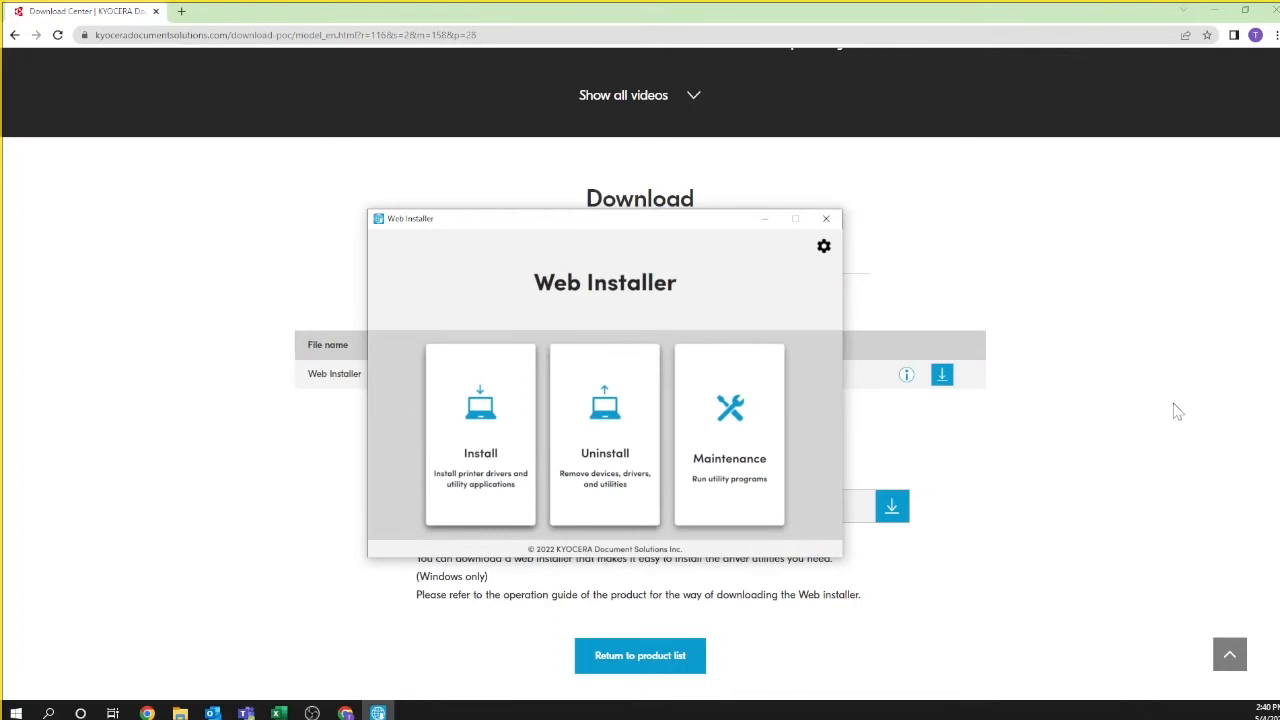
pyautogui.moveTo(960, 276)
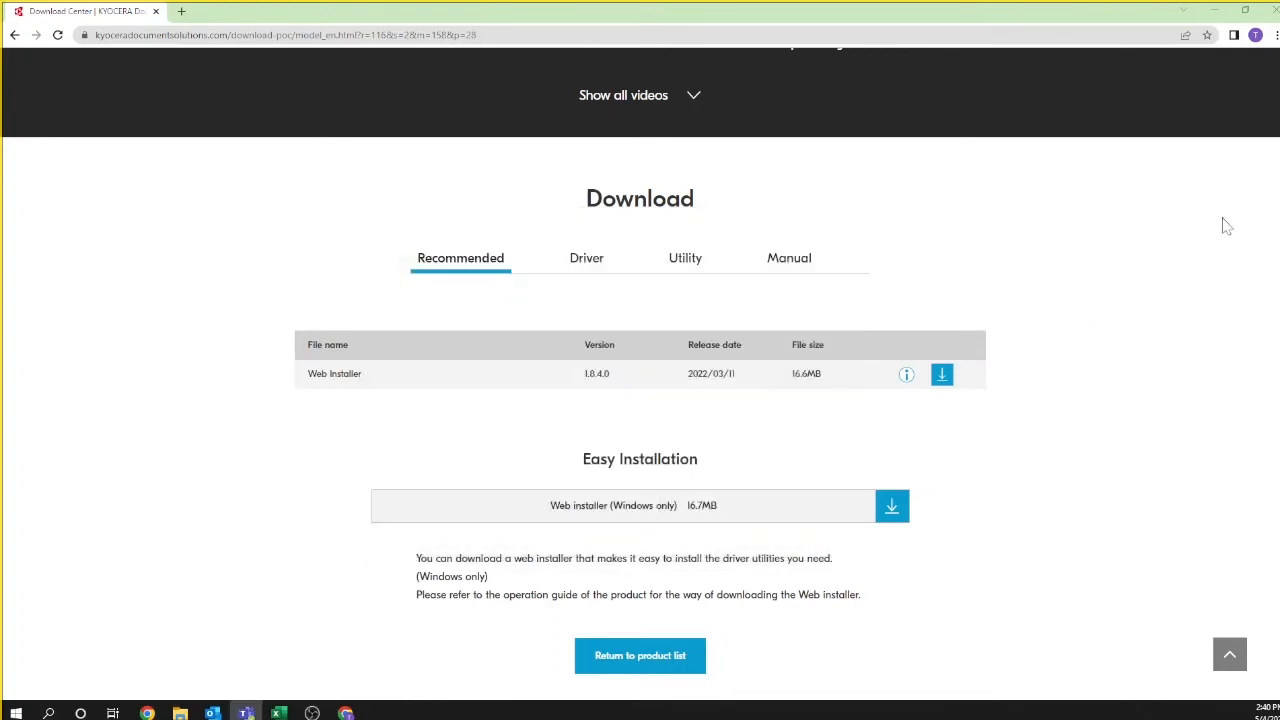
pyautogui.moveTo(1212, 326)
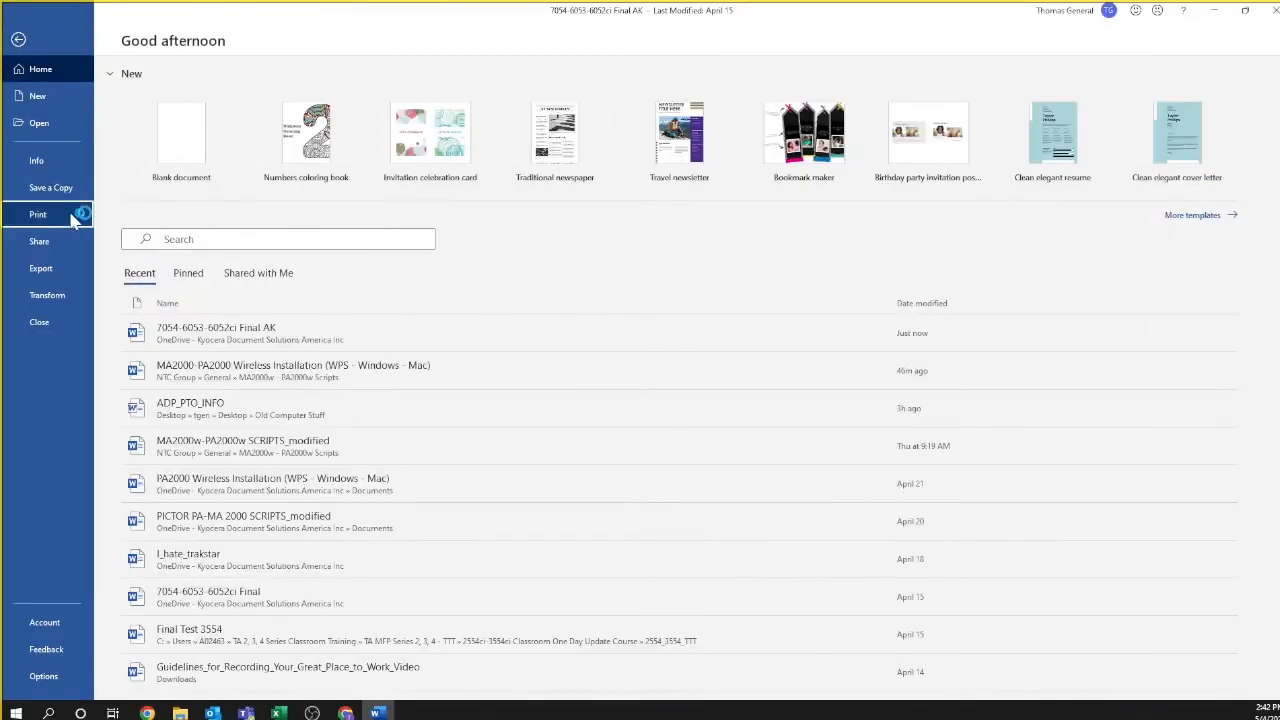
# Step: Bring up Word's Print screen with the Kyocera MA2000w GX selected as printer
pyautogui.click(38, 214)
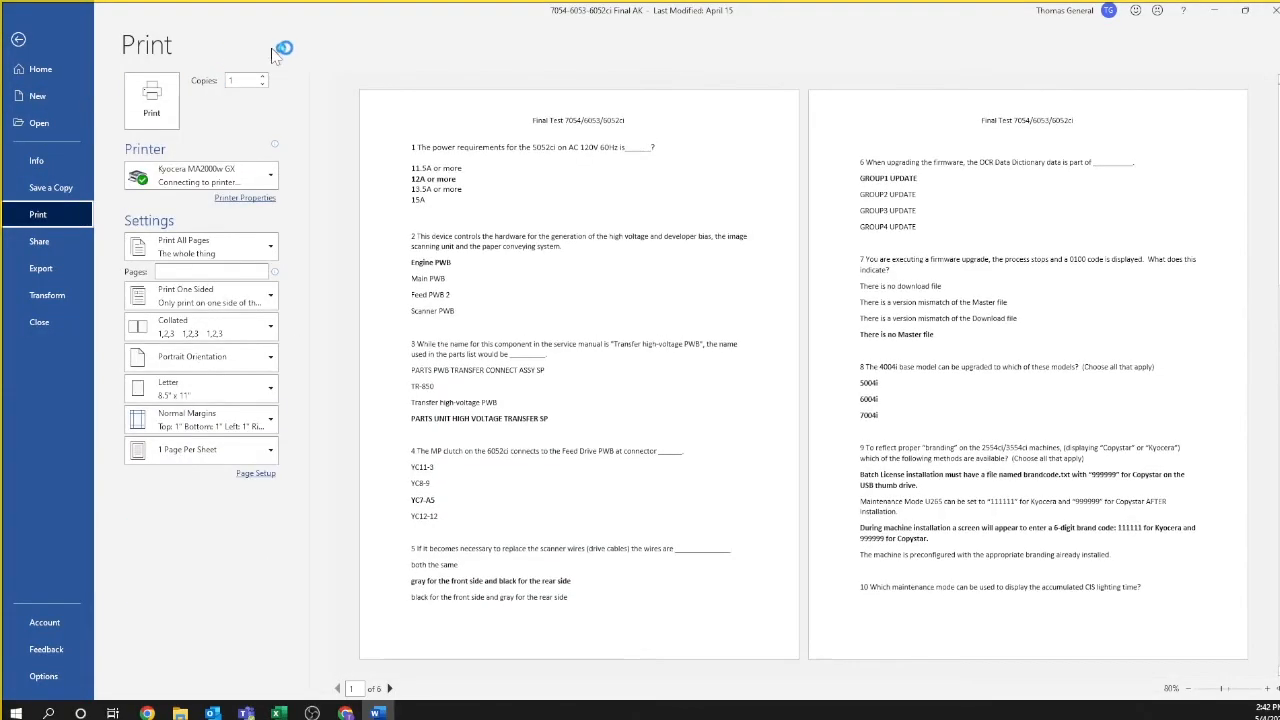